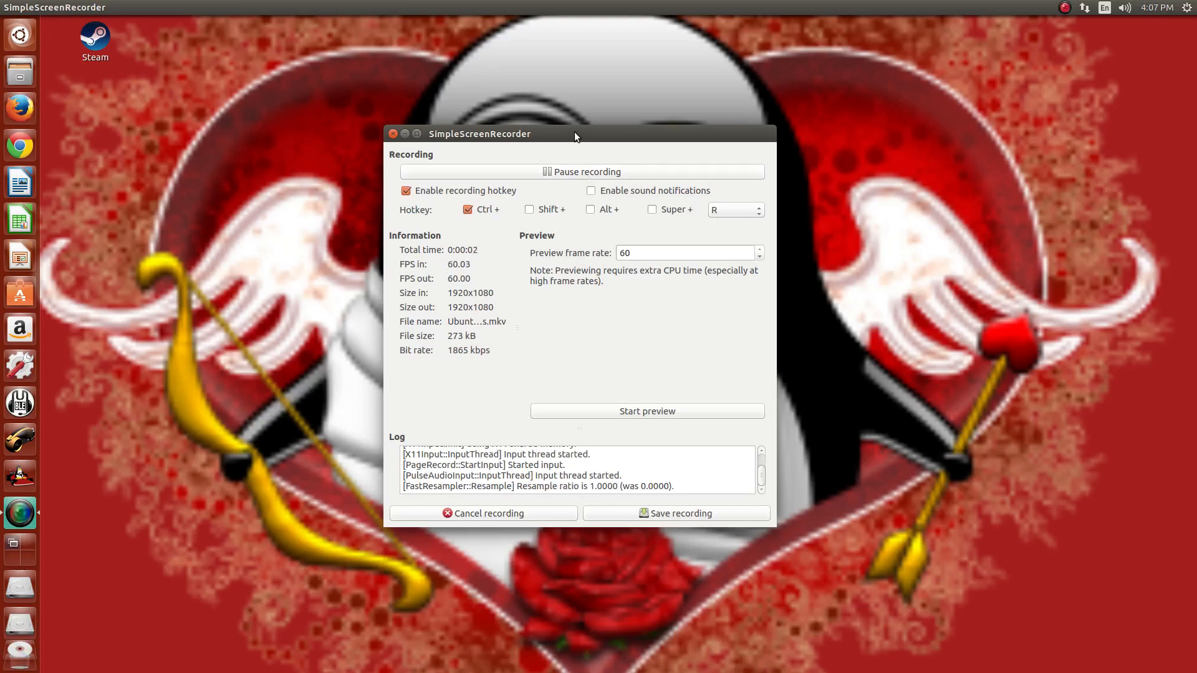
# - Bring up the System Settings overview from the top-panel session menu
pyautogui.click(1184, 7)
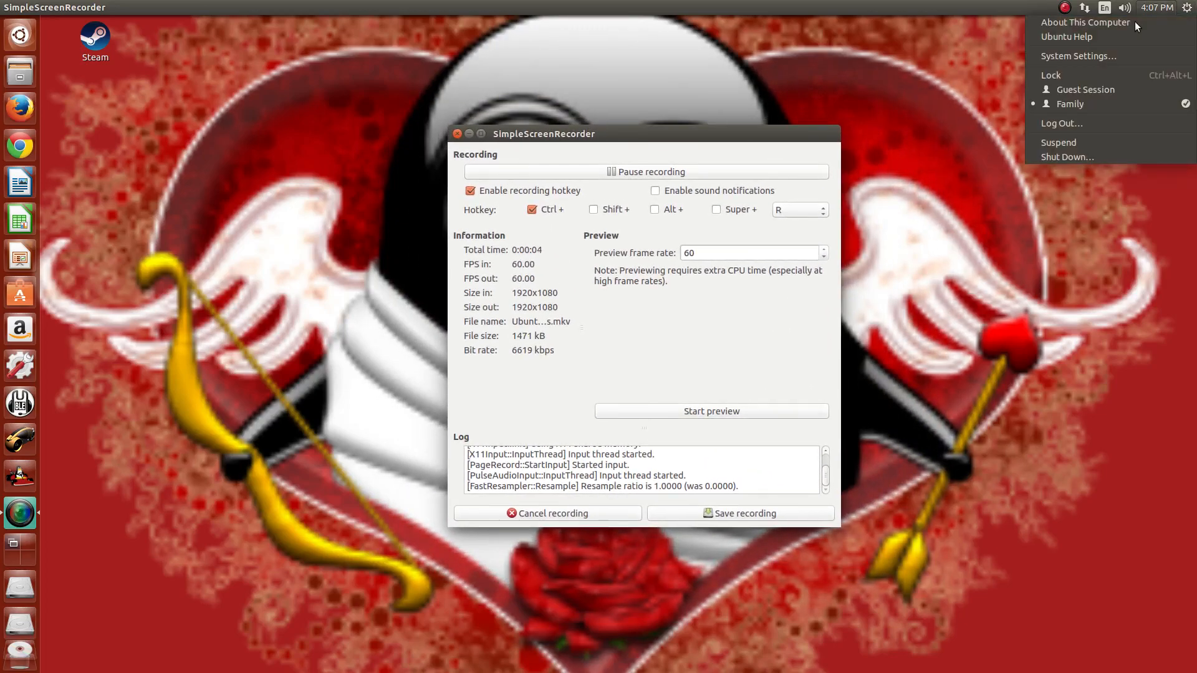
pyautogui.click(1077, 56)
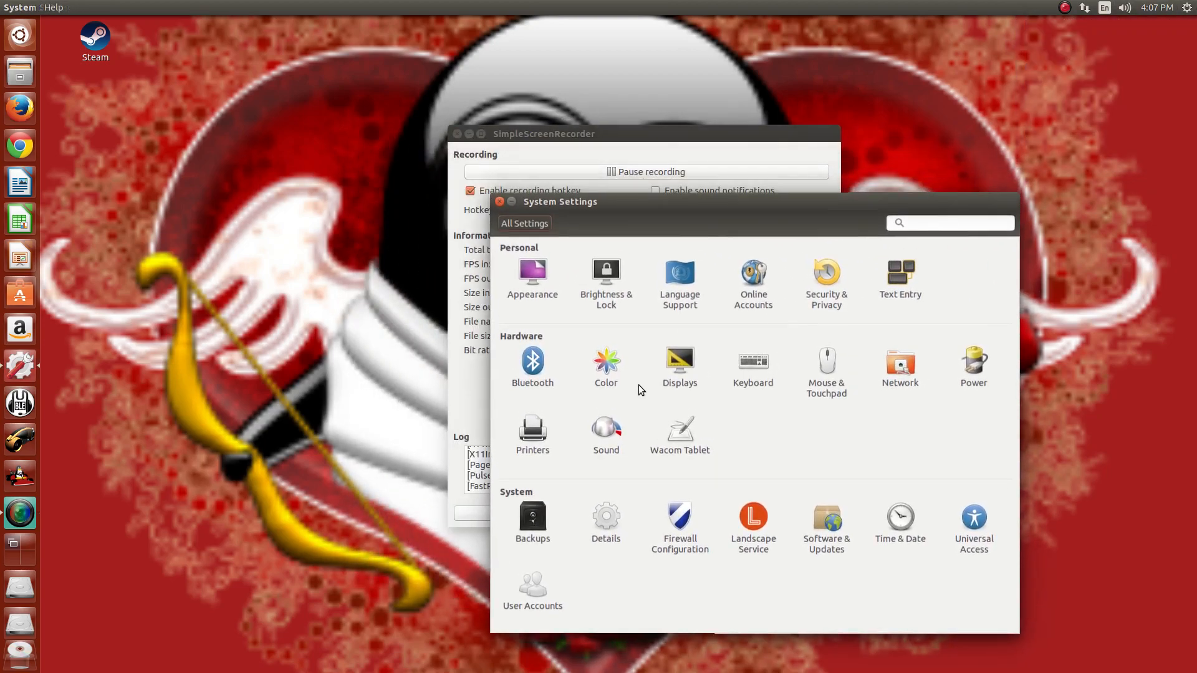
# - In Sound settings, keep Headphones as output and select Front Microphone as the recording input
pyautogui.click(605, 427)
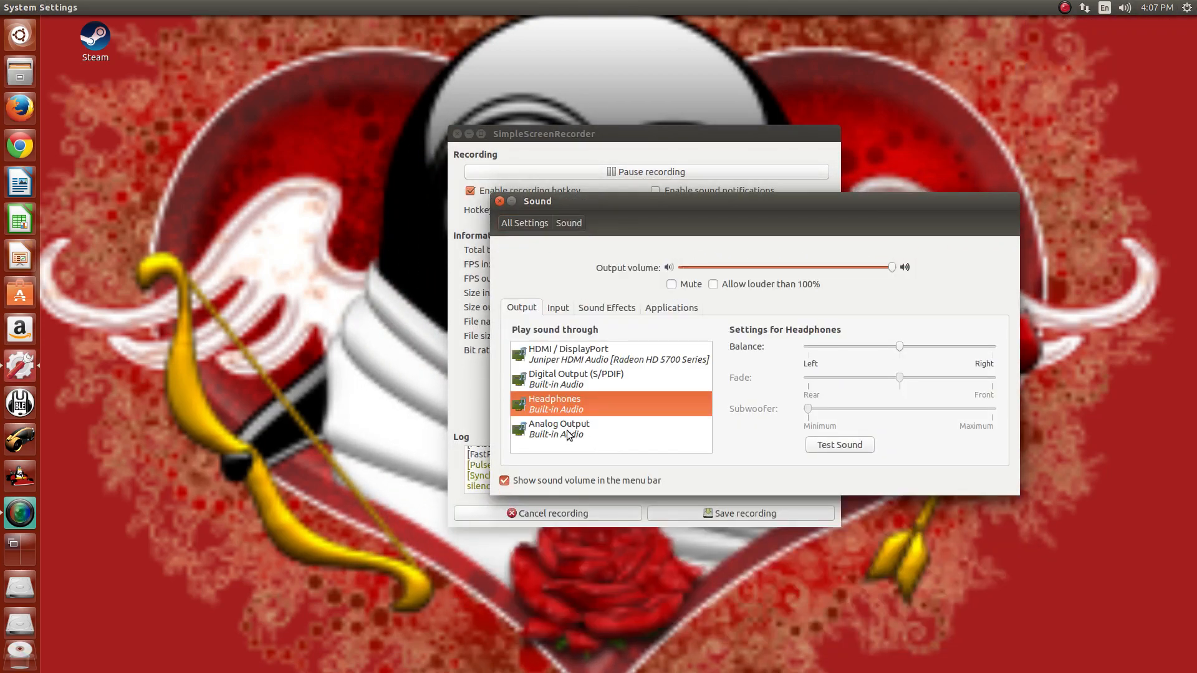
pyautogui.click(560, 427)
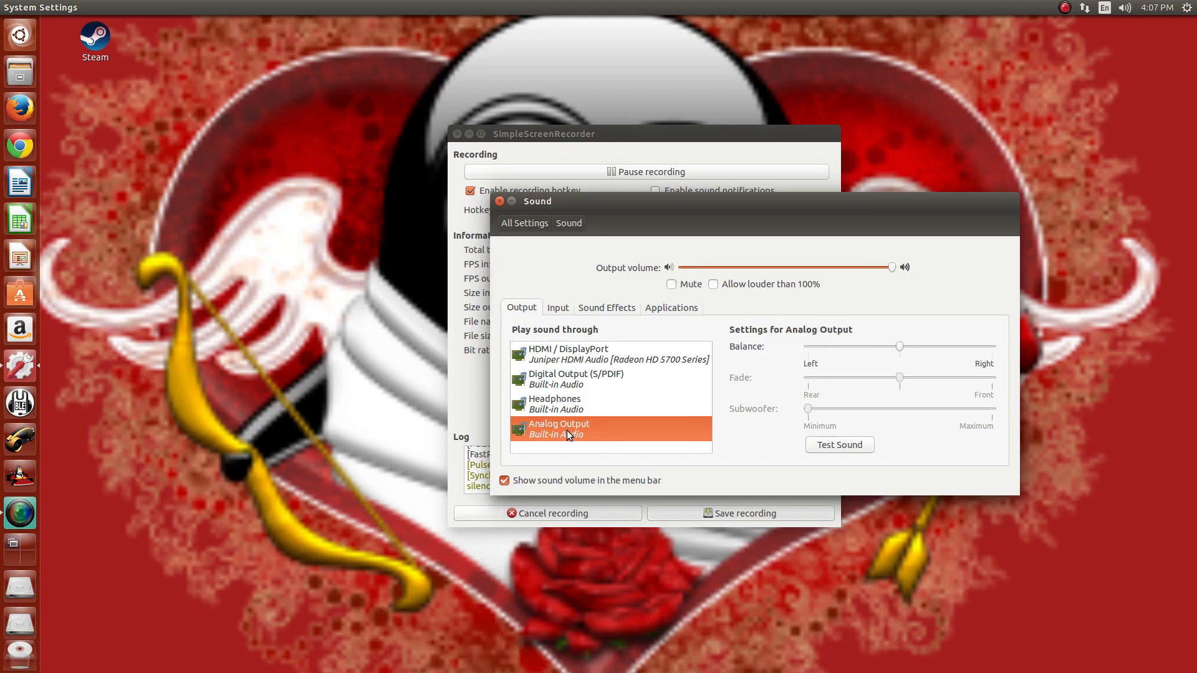
pyautogui.click(558, 403)
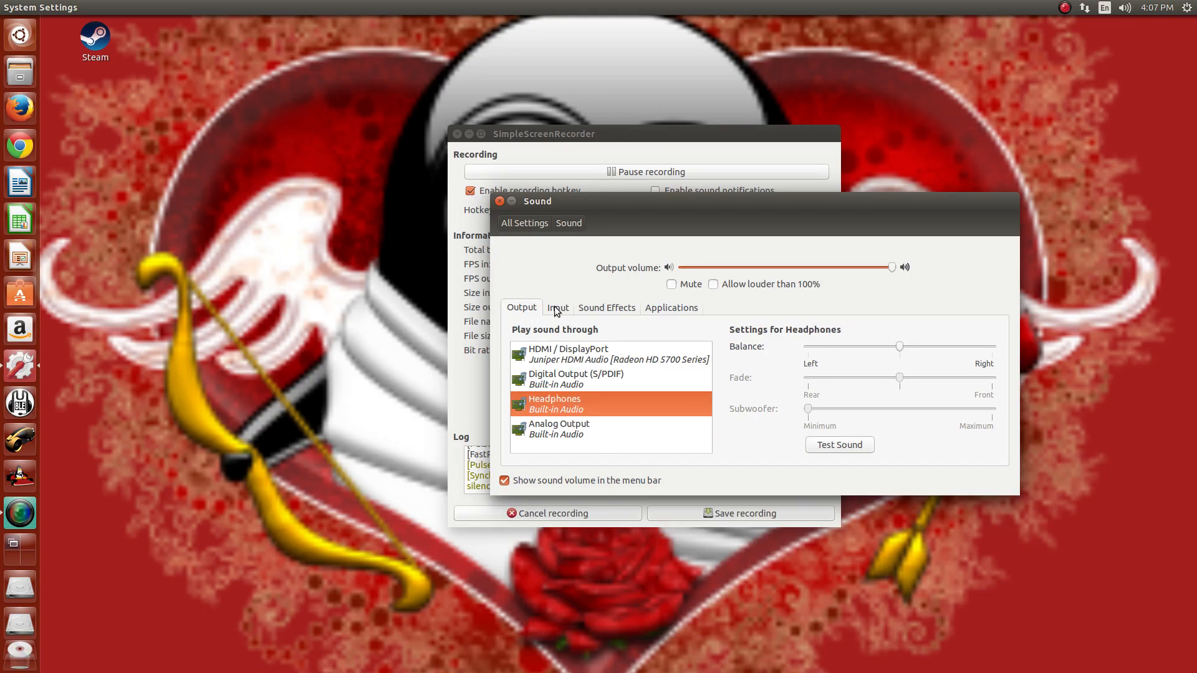
pyautogui.click(556, 308)
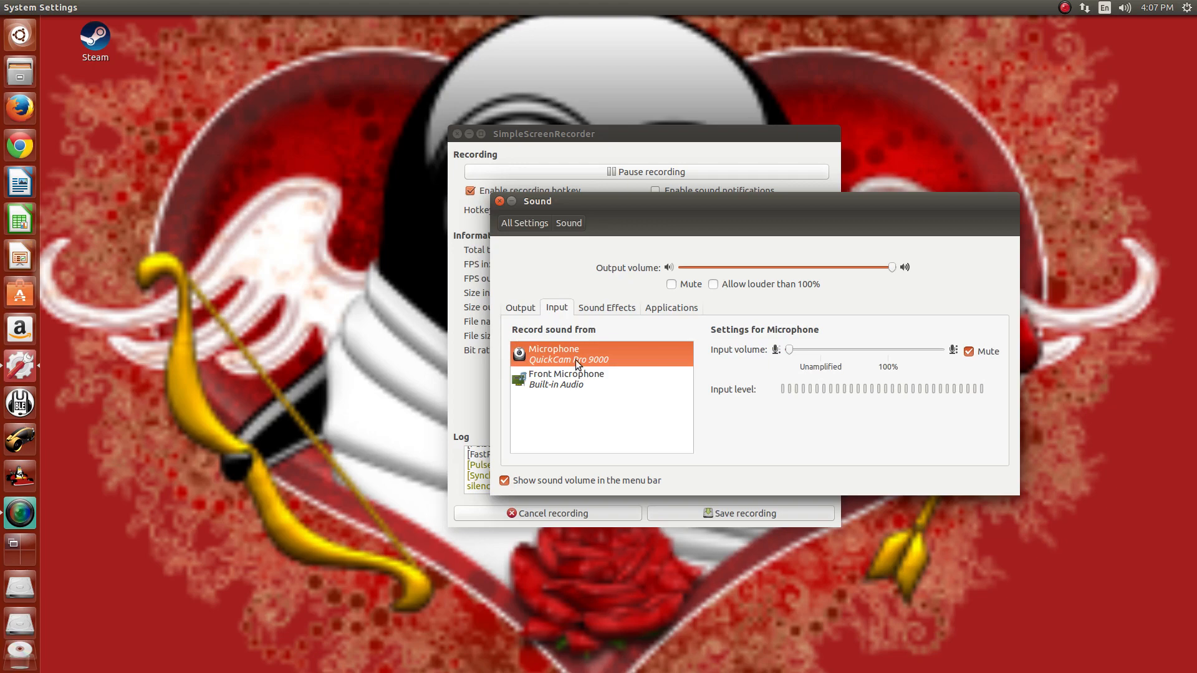
pyautogui.click(566, 379)
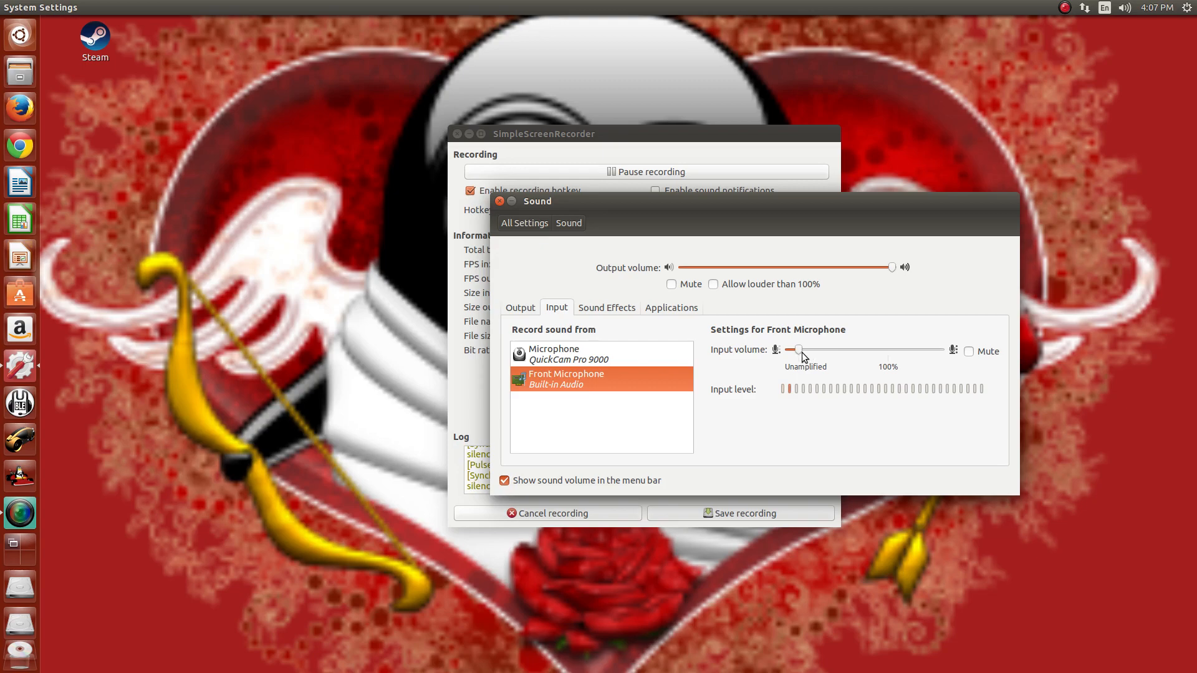
# - Set the Front Microphone input volume to a low level
pyautogui.moveTo(799, 350); pyautogui.dragTo(778, 350)
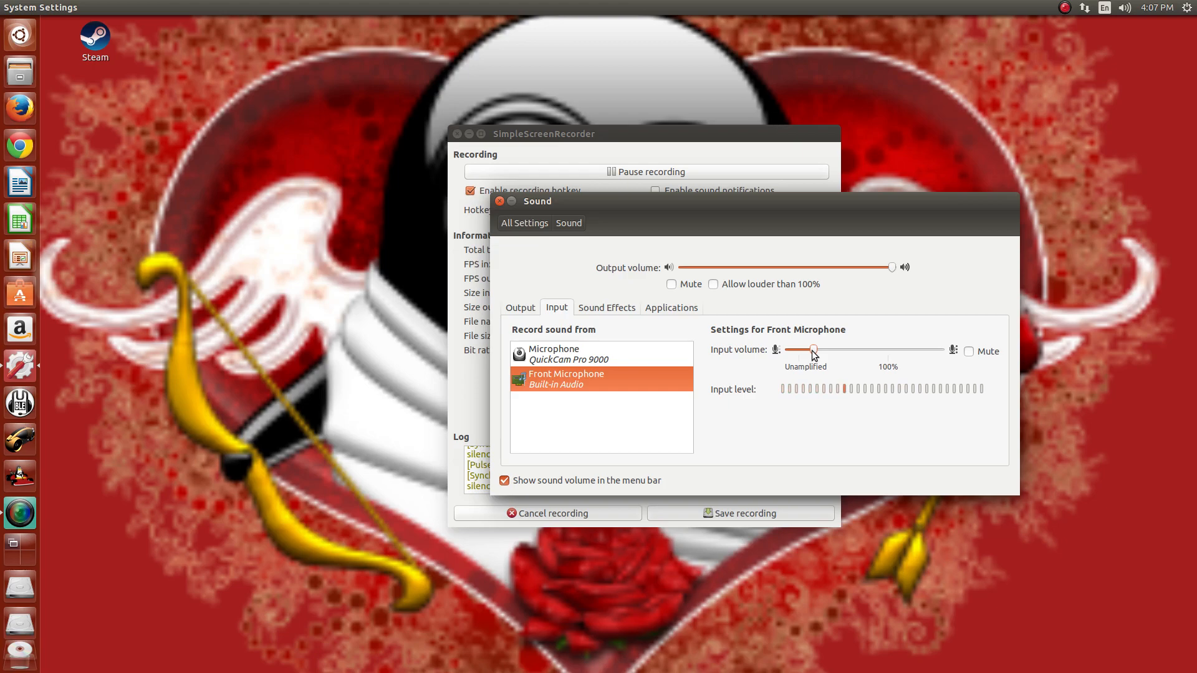
pyautogui.moveTo(813, 349); pyautogui.dragTo(810, 349)
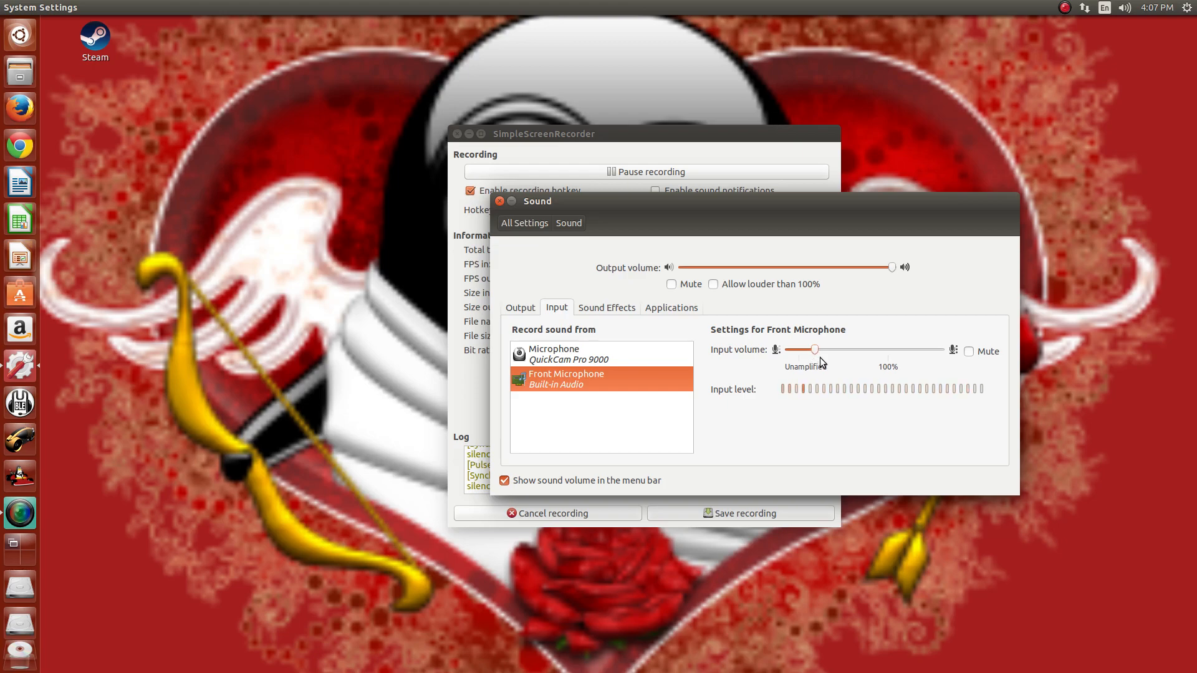
pyautogui.moveTo(813, 349); pyautogui.dragTo(794, 352)
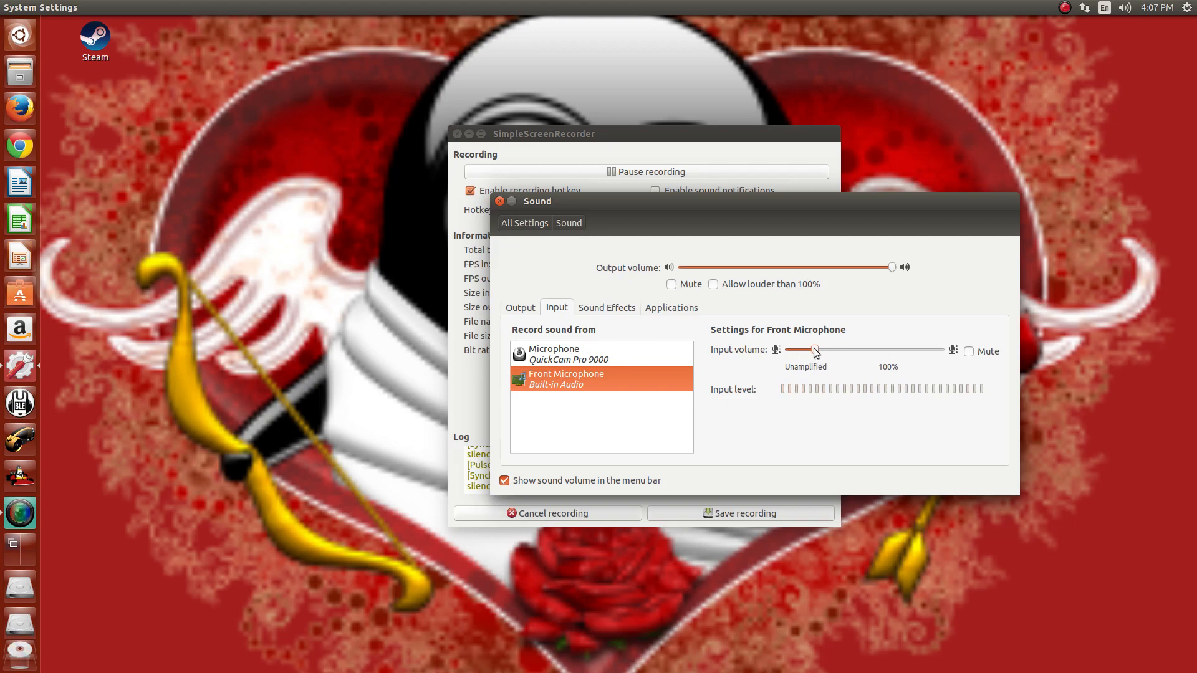
pyautogui.moveTo(813, 349); pyautogui.dragTo(798, 349)
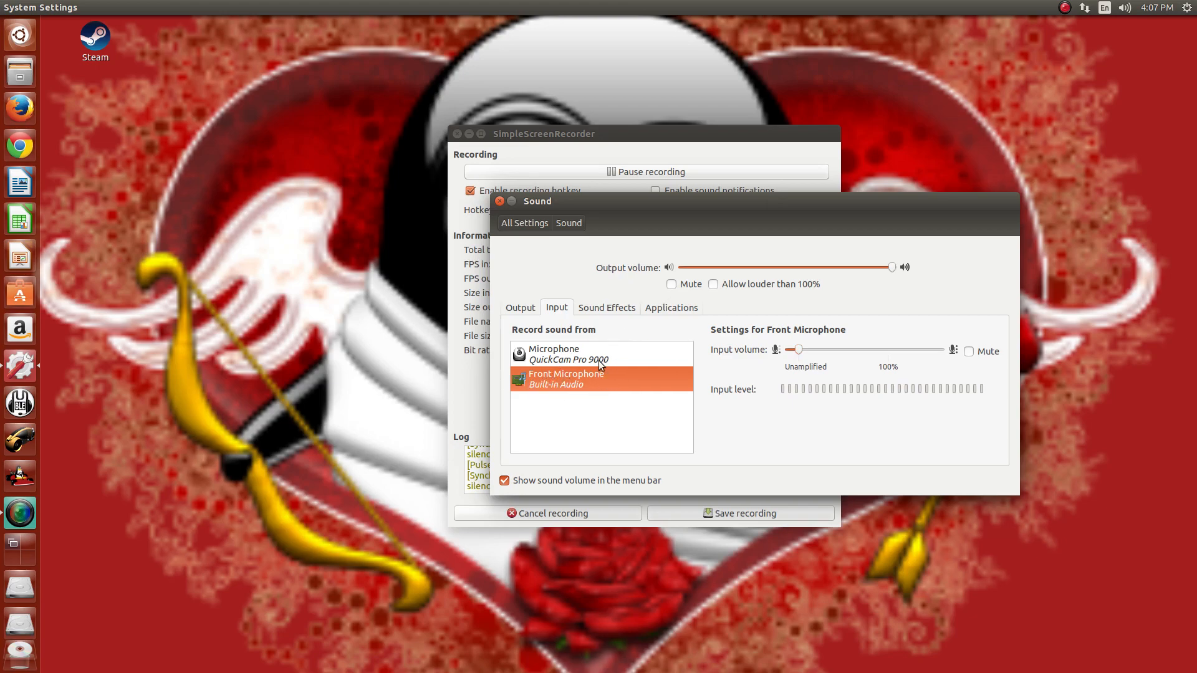
pyautogui.click(553, 353)
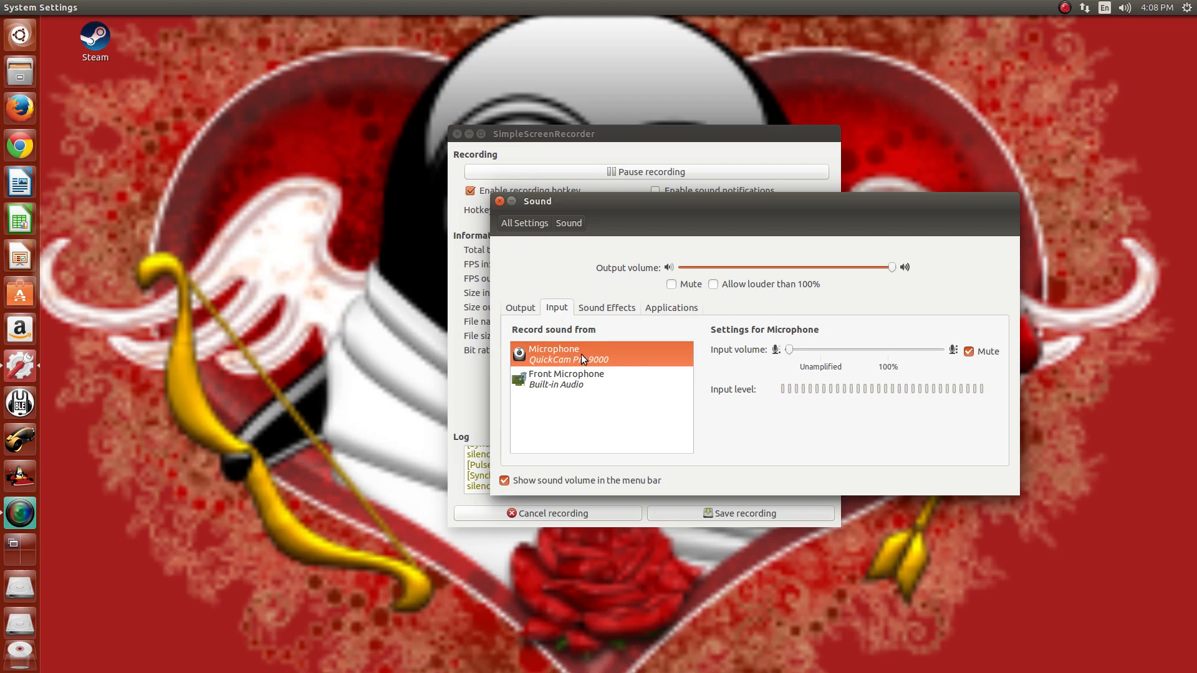
pyautogui.moveTo(823, 371)
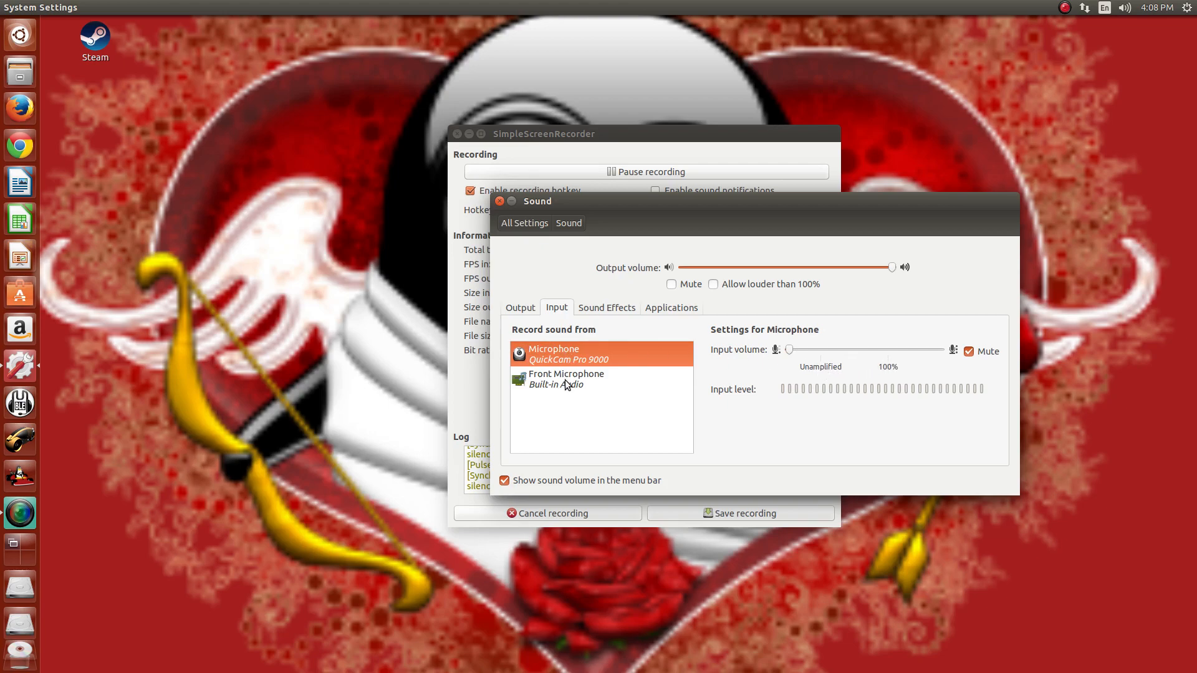
pyautogui.moveTo(819, 349)
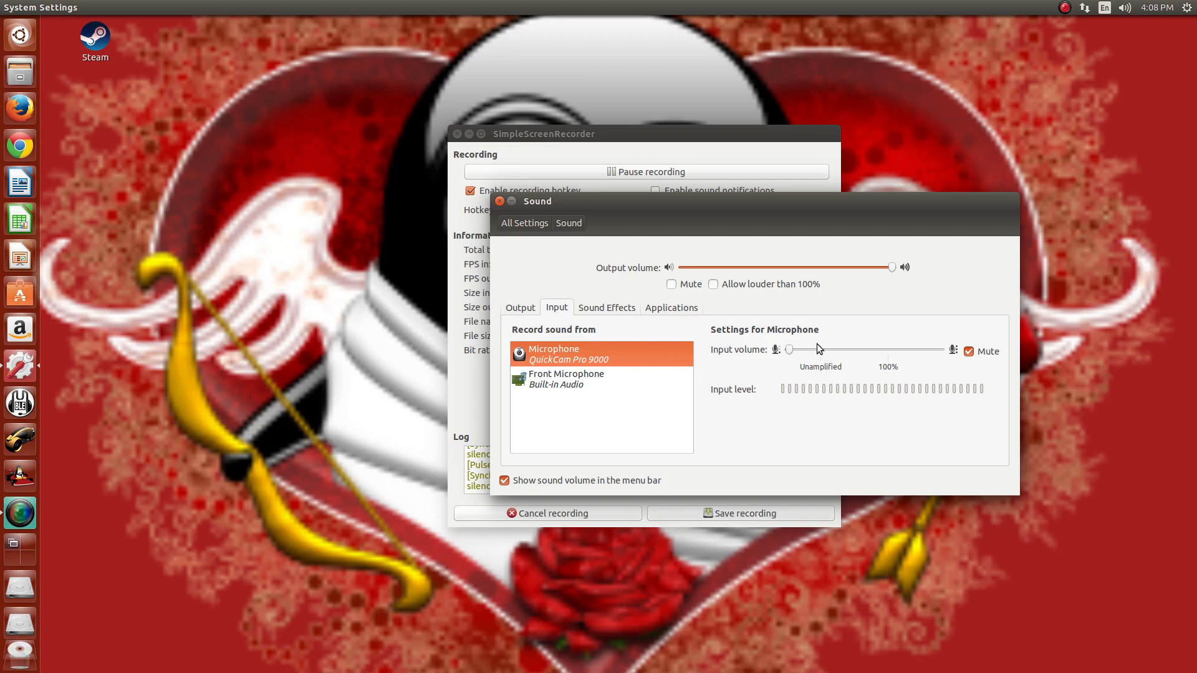
pyautogui.moveTo(638, 387)
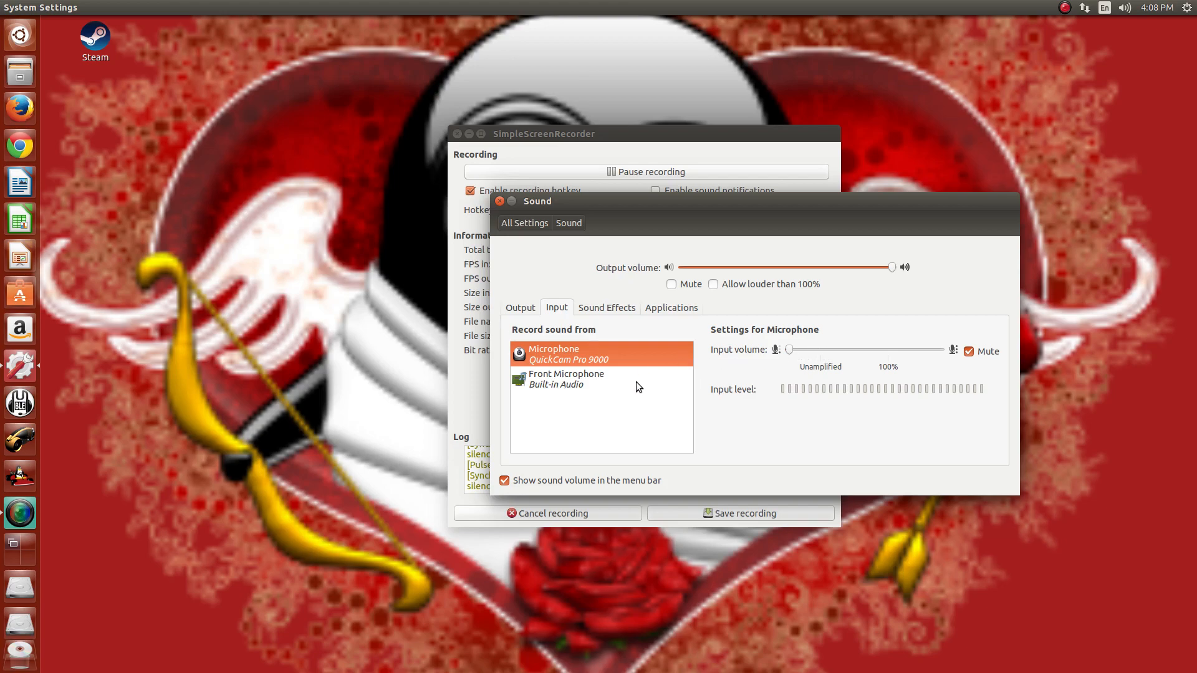
pyautogui.moveTo(780, 365)
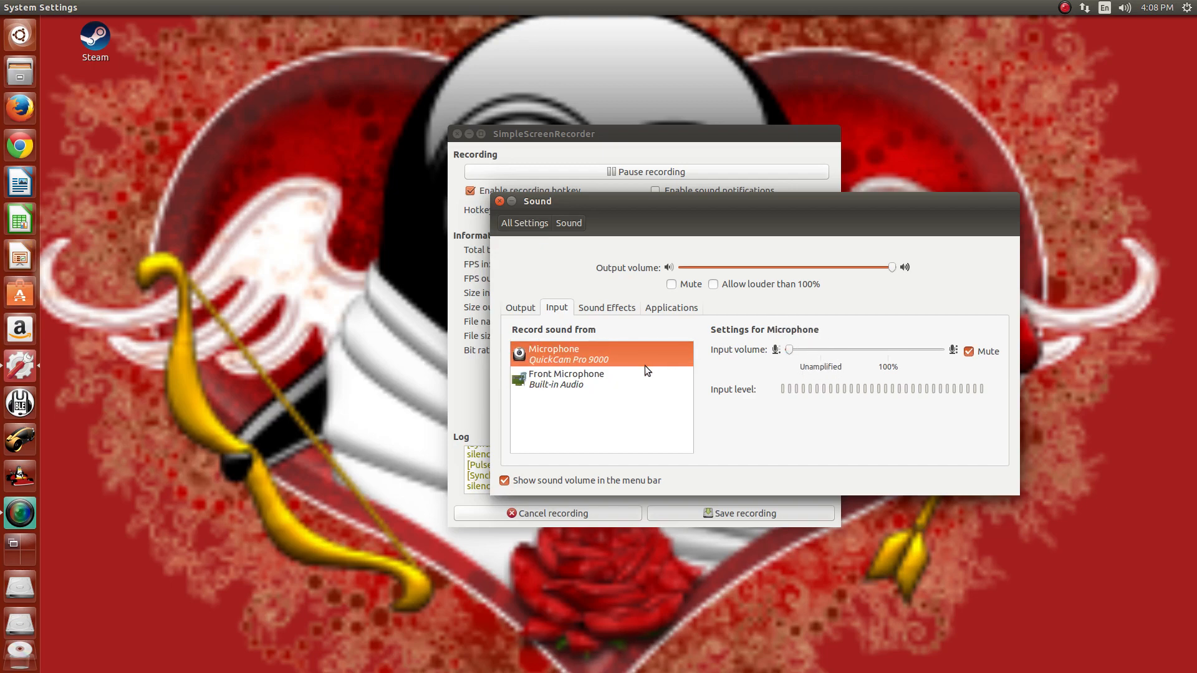
pyautogui.click(566, 379)
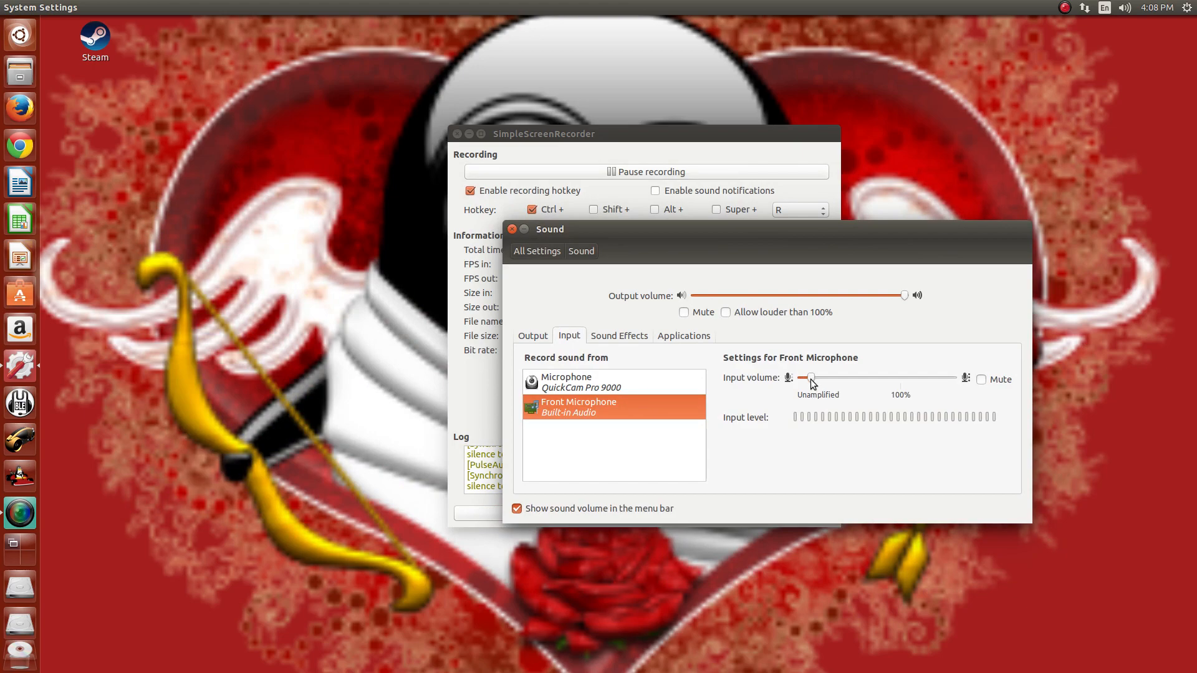
pyautogui.moveTo(812, 378); pyautogui.dragTo(822, 378)
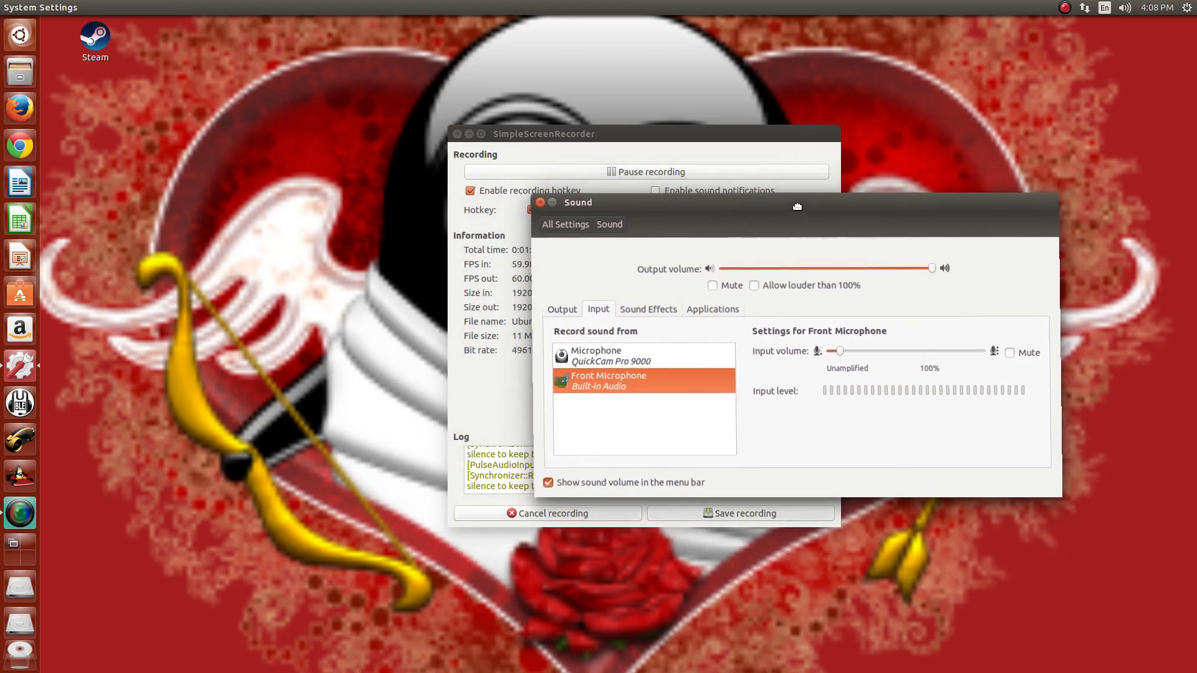
pyautogui.moveTo(797, 206); pyautogui.dragTo(440, 212)
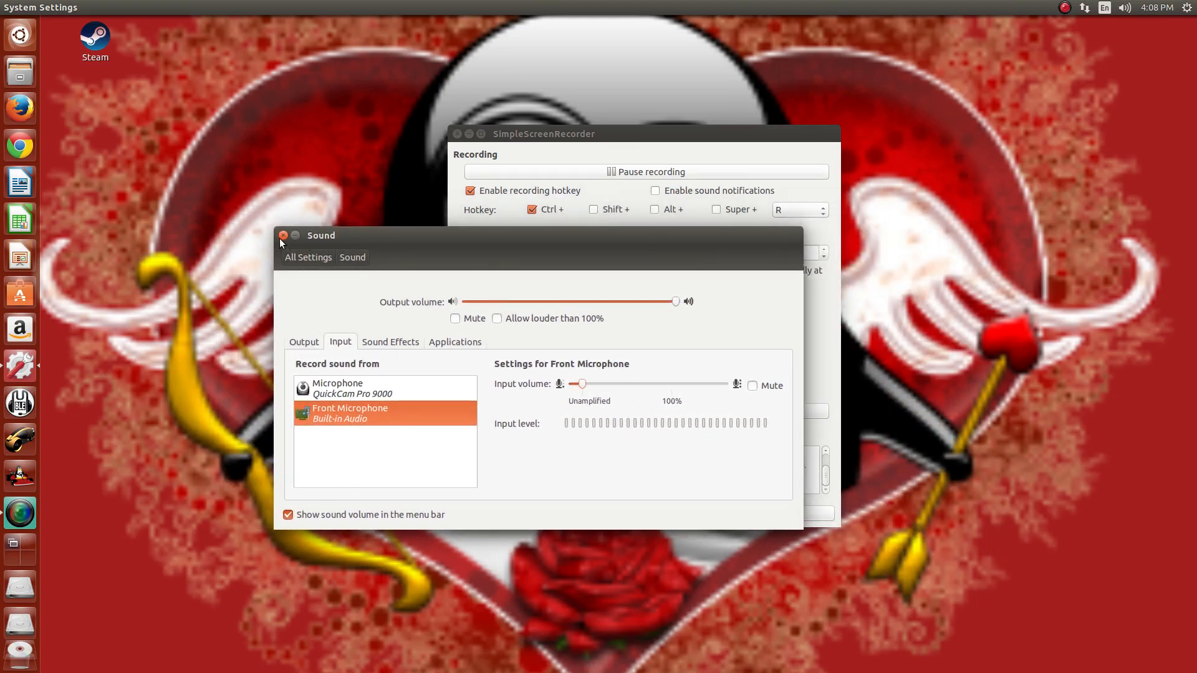
# - Close the Sound window, check the volume indicator and move SimpleScreenRecorder out of the way
pyautogui.click(283, 236)
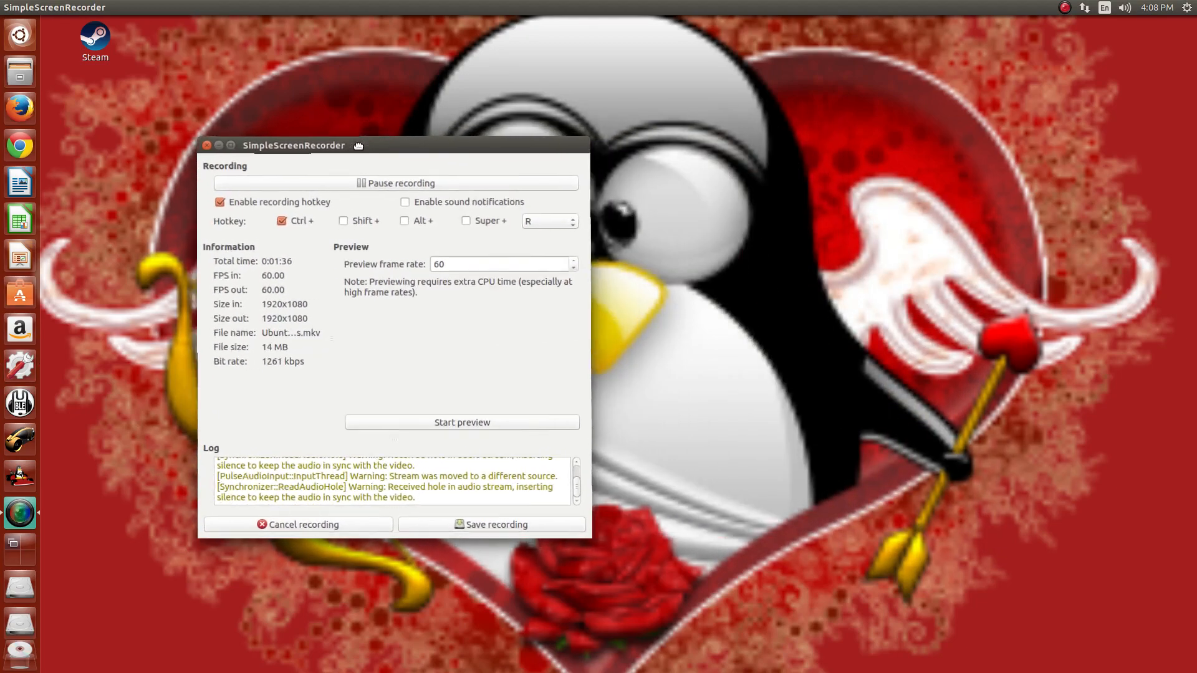
pyautogui.click(1123, 7)
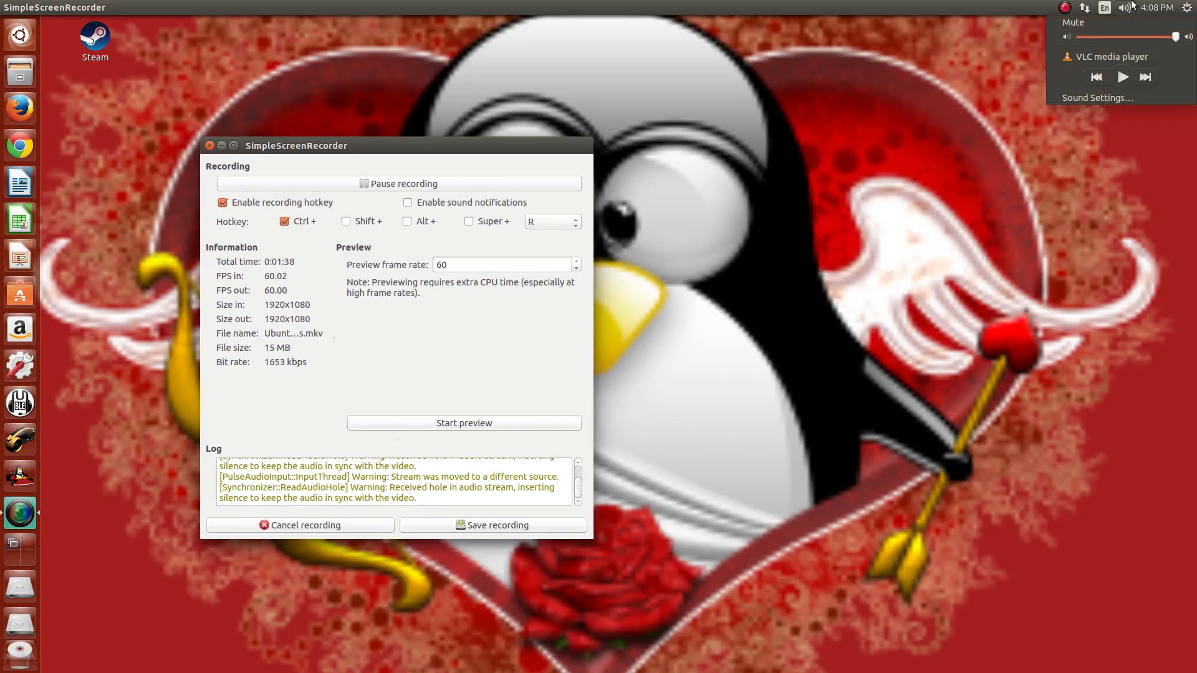
pyautogui.moveTo(297, 145); pyautogui.dragTo(727, 152)
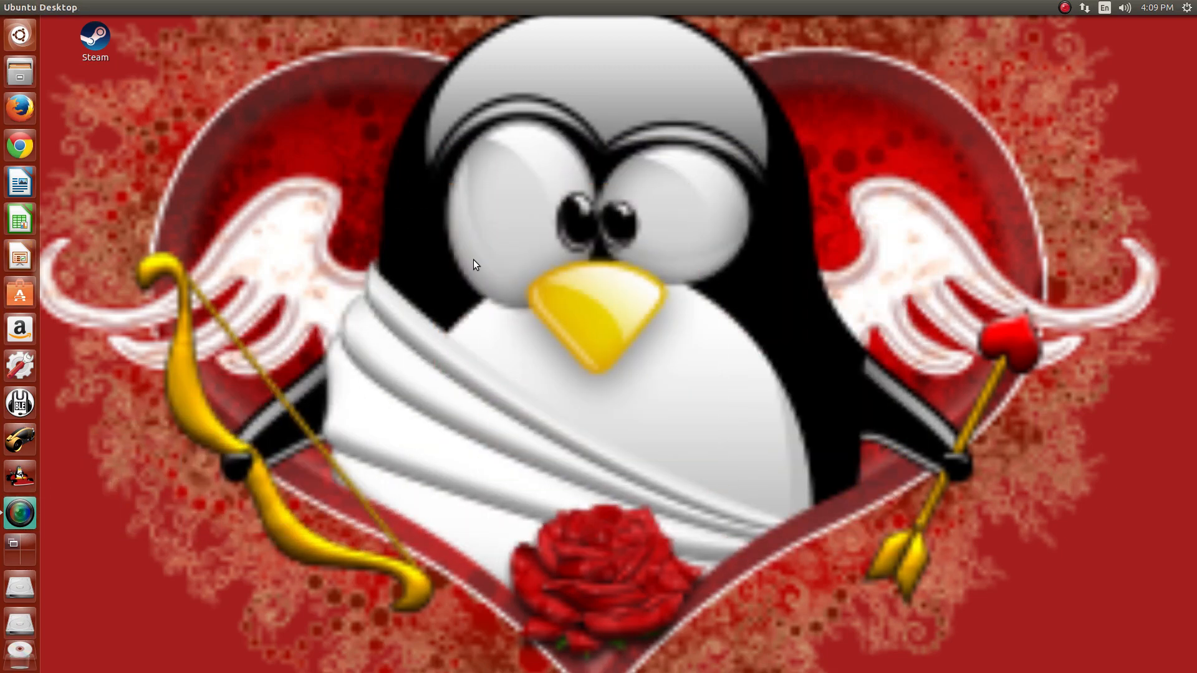
# - Bring up the overview of all workspaces from the launcher
pyautogui.click(19, 34)
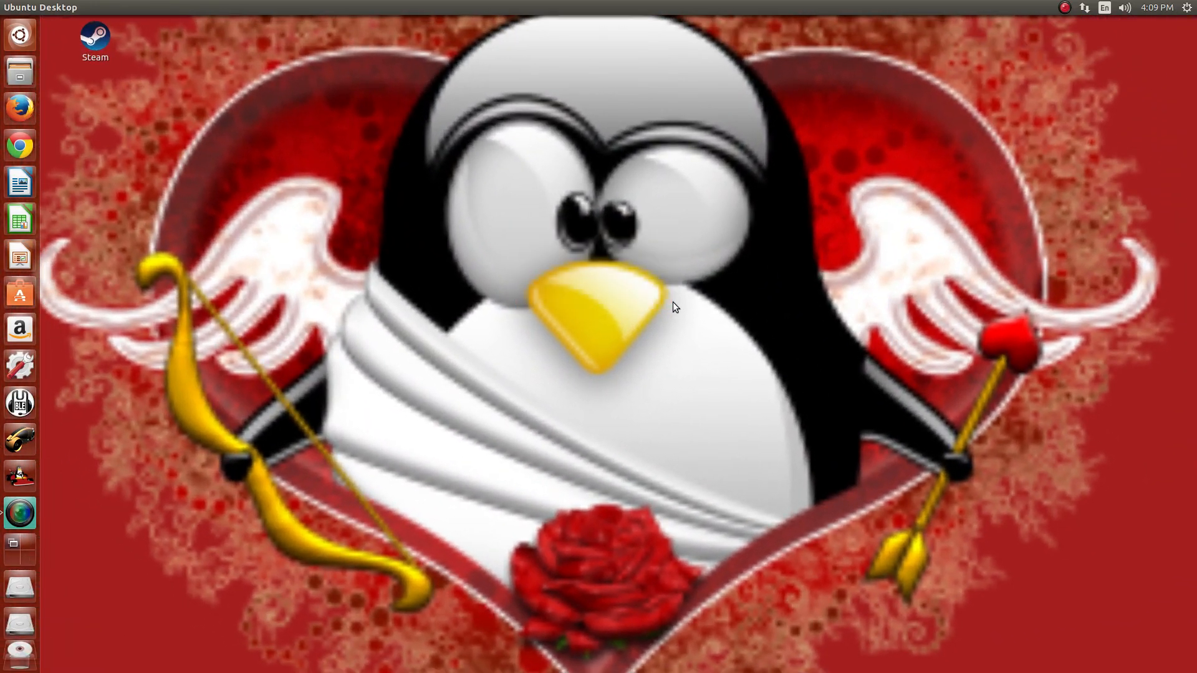
pyautogui.moveTo(540, 326)
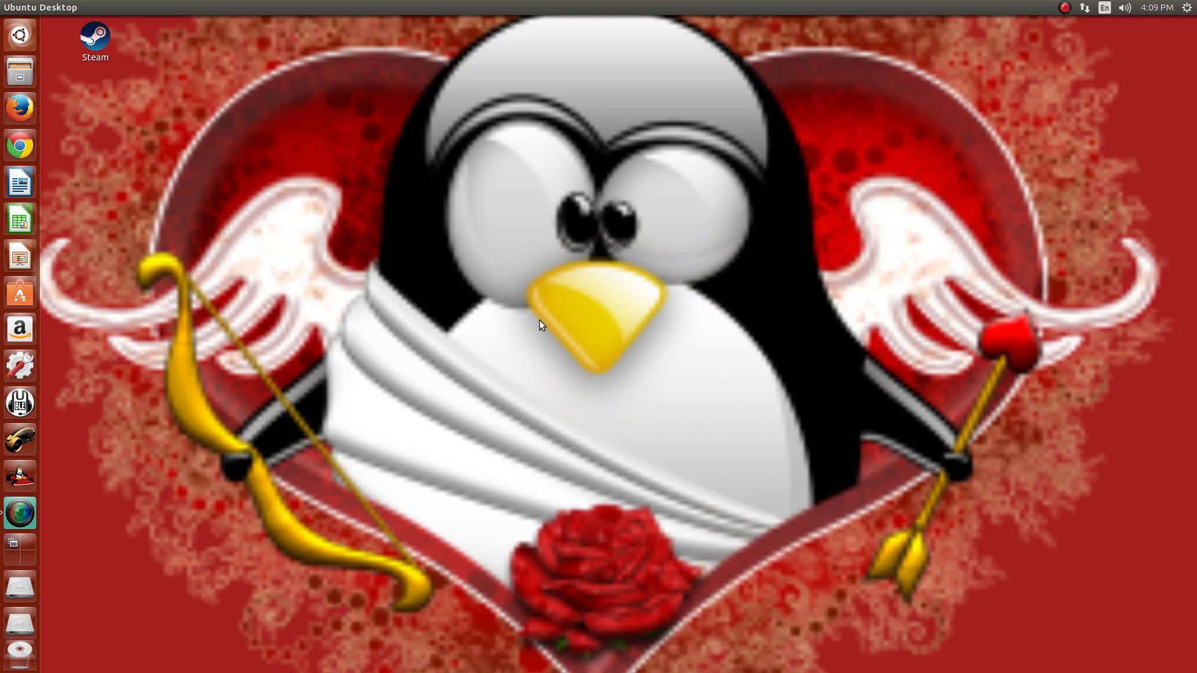
pyautogui.moveTo(19, 145)
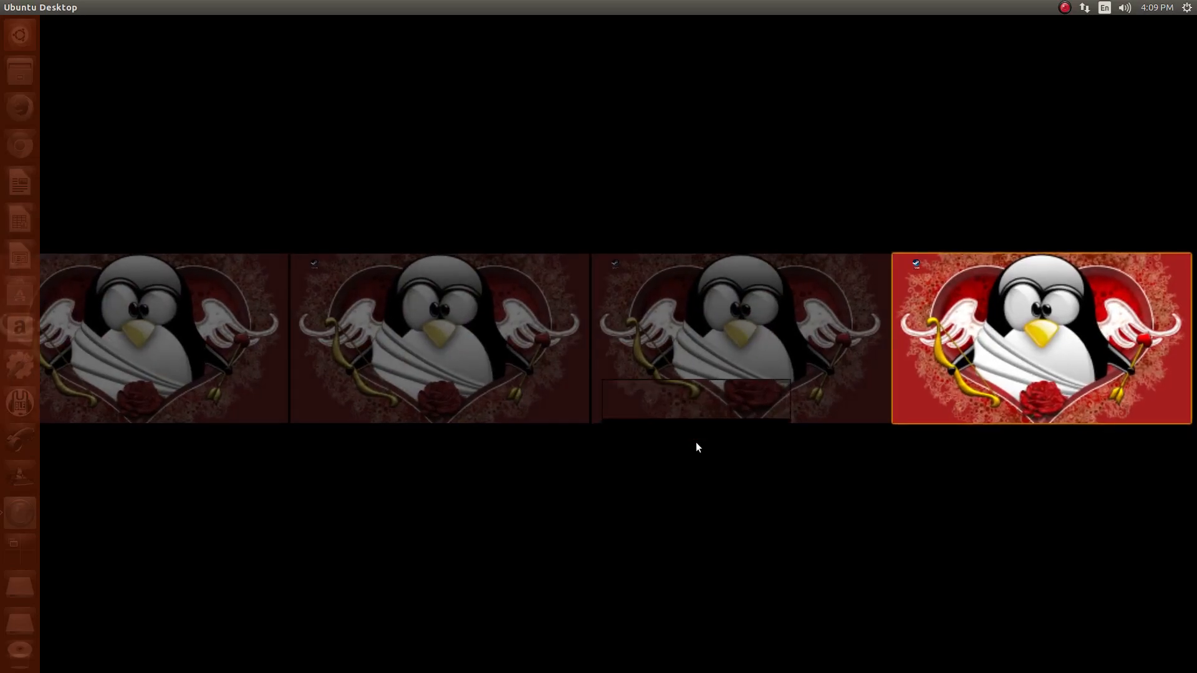
# - Drag the red terminal around to show the wobbly Compiz effect, then close it
pyautogui.click(1039, 338)
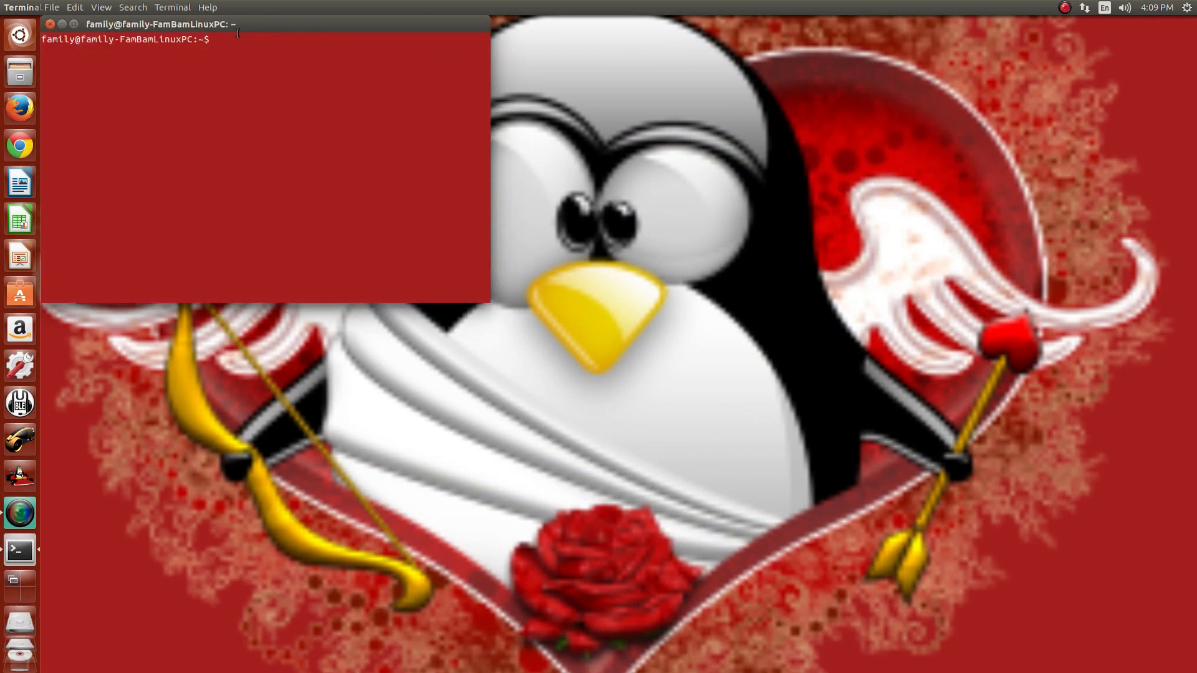
pyautogui.moveTo(152, 22); pyautogui.dragTo(580, 206)
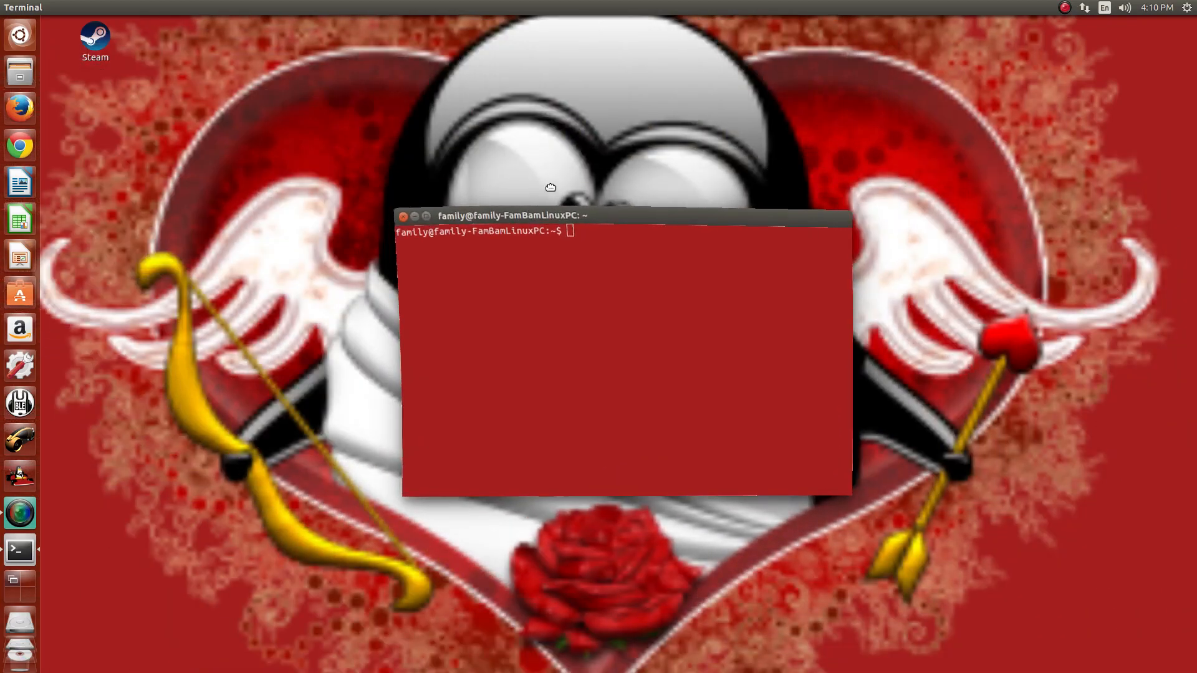
pyautogui.moveTo(495, 215); pyautogui.dragTo(565, 238)
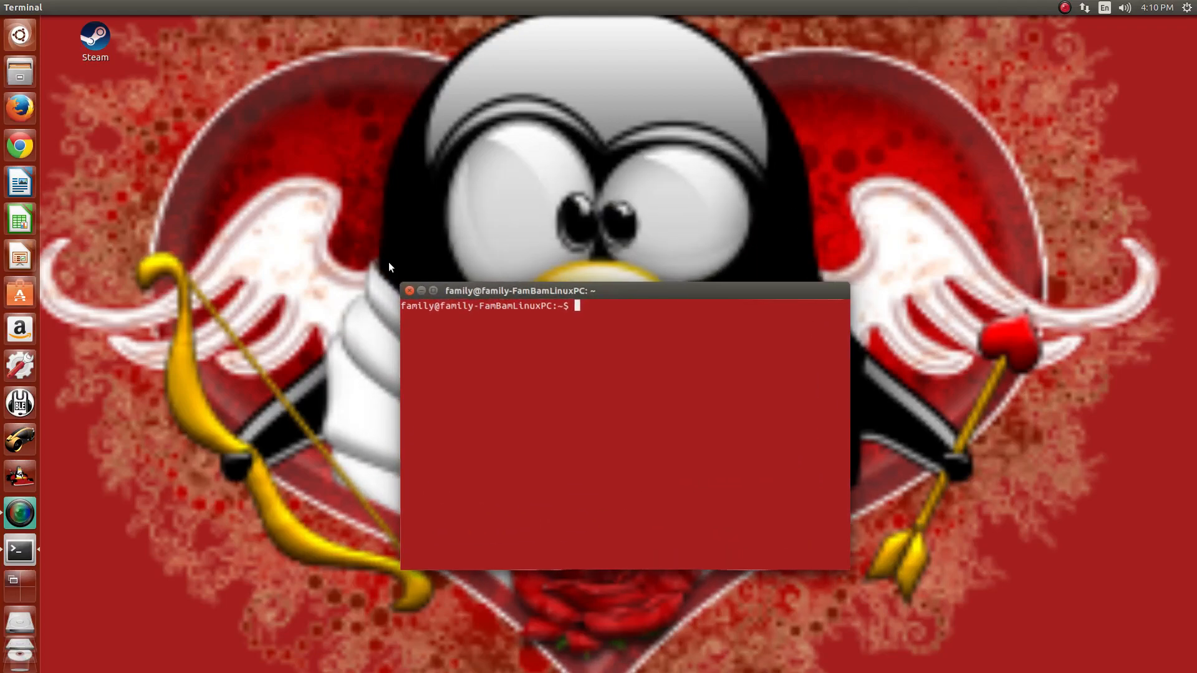
pyautogui.click(410, 291)
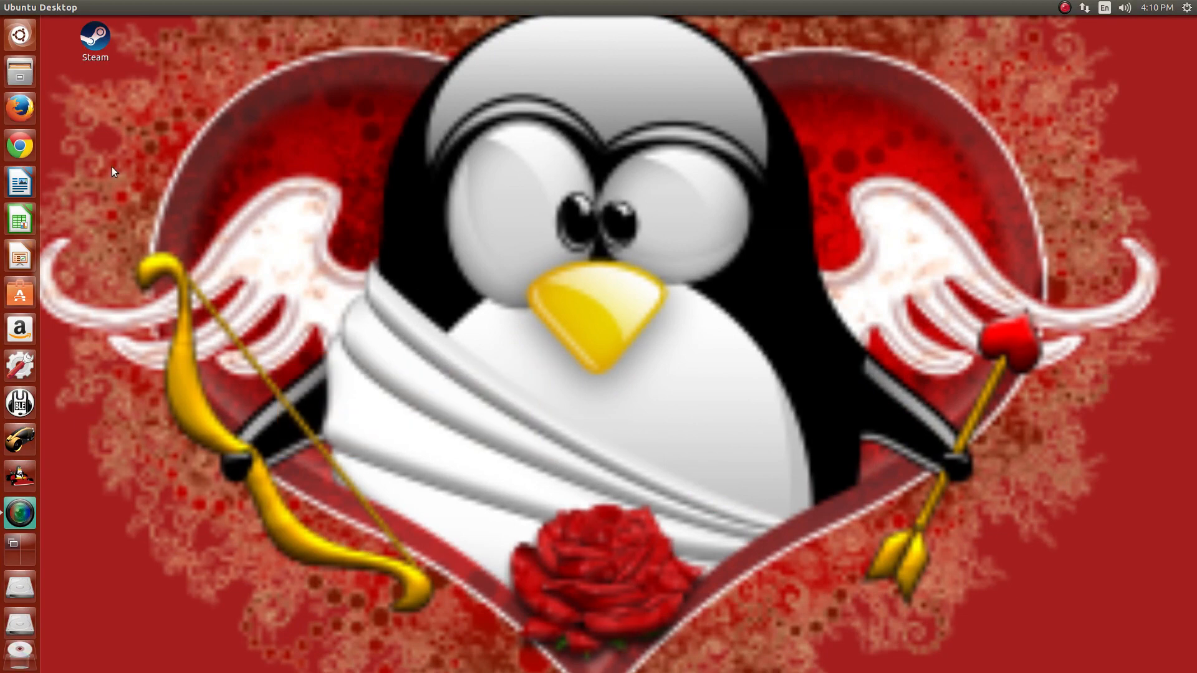
pyautogui.click(19, 145)
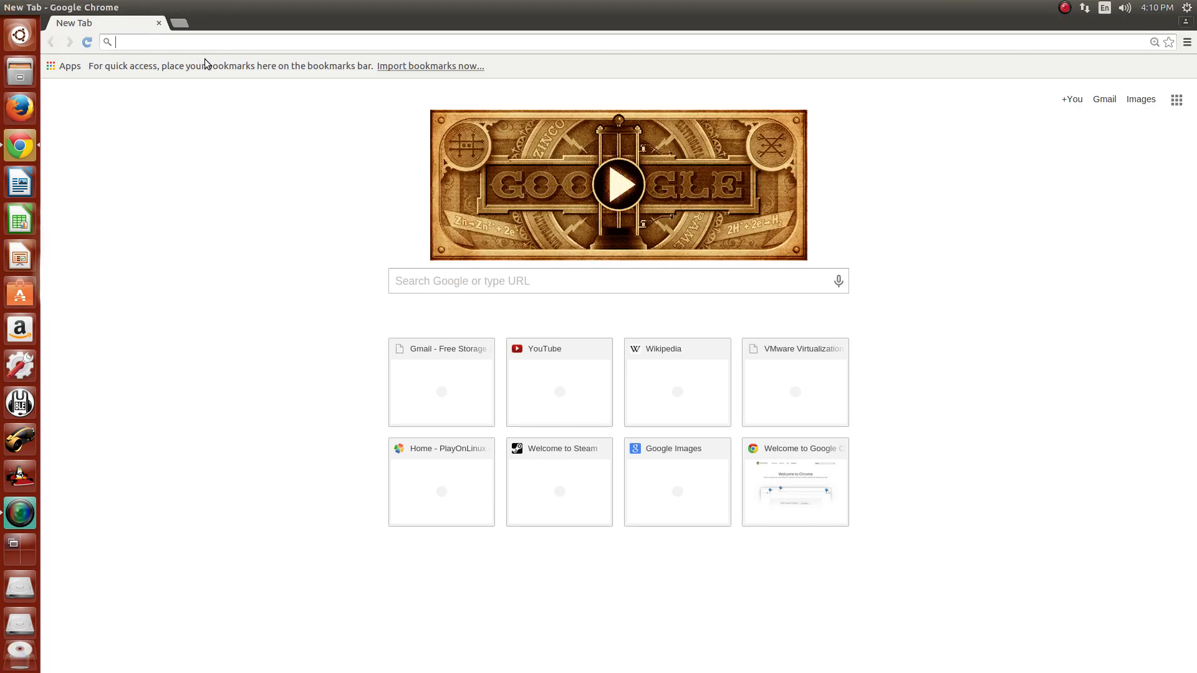
pyautogui.write('www.cupoflinux.com/SBB/index.php?PHPSESSID=e3104b71eb5534b967c6ba8b6216cc6b&action=login')
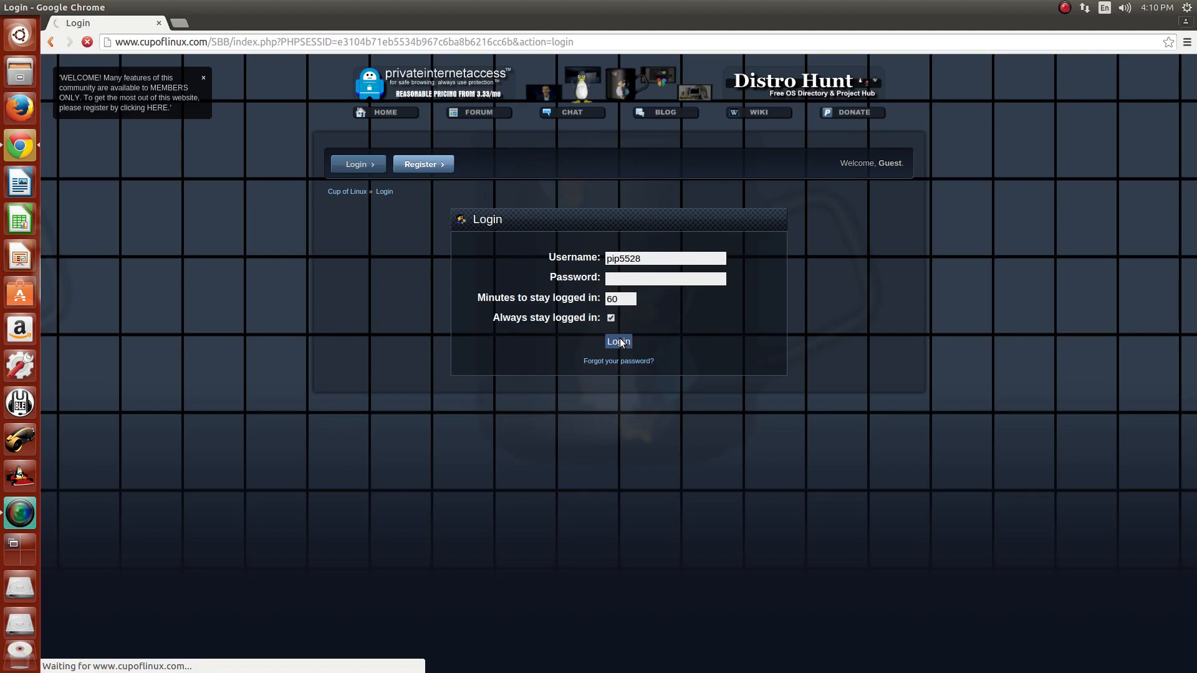
# - Log in to Cup of Linux and post "Hey, guys." in the lounge chat
pyautogui.click(617, 341)
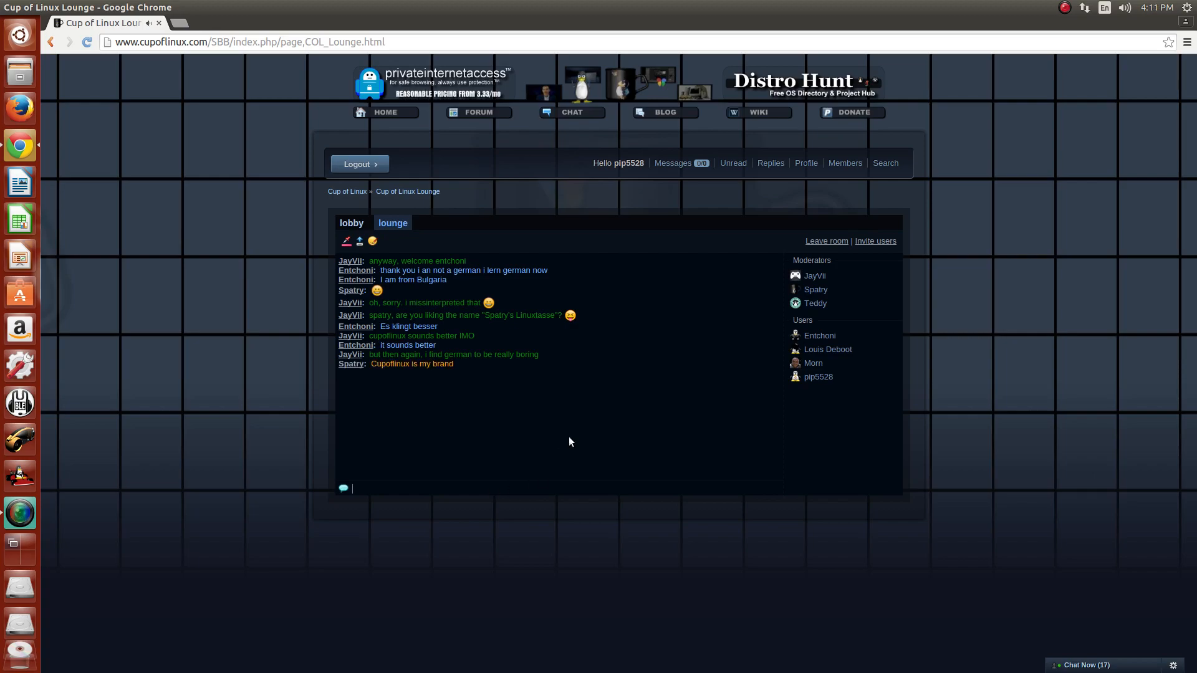
pyautogui.write('Hey, guys.')
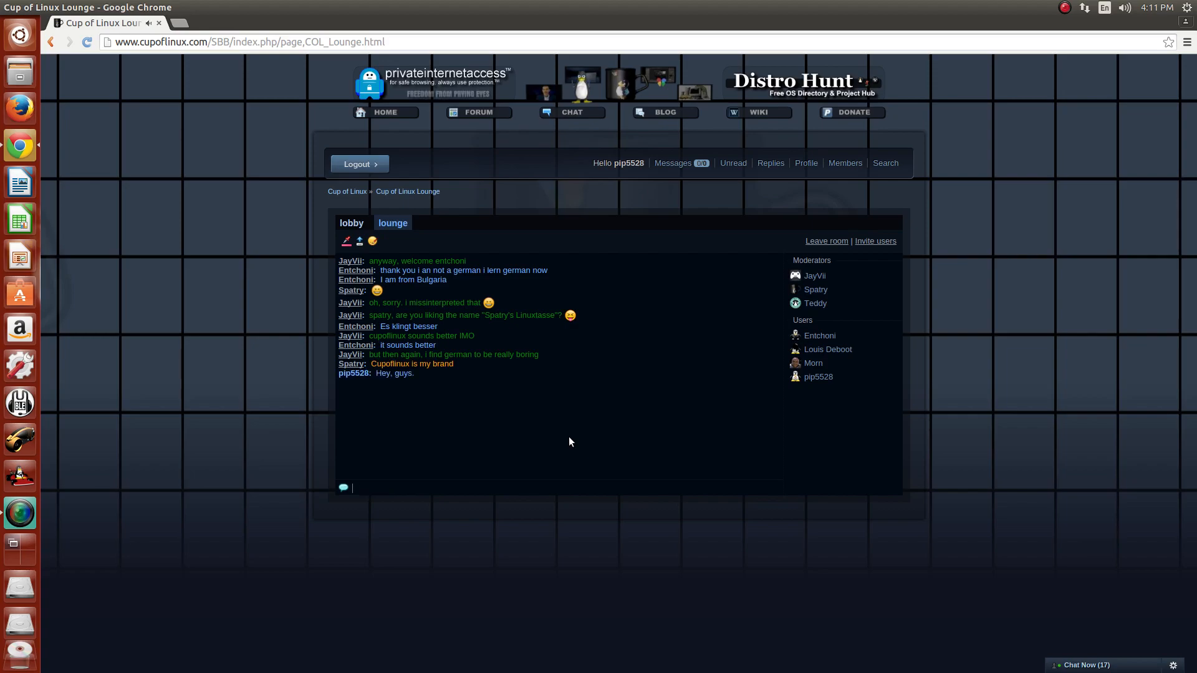
pyautogui.moveTo(447, 399)
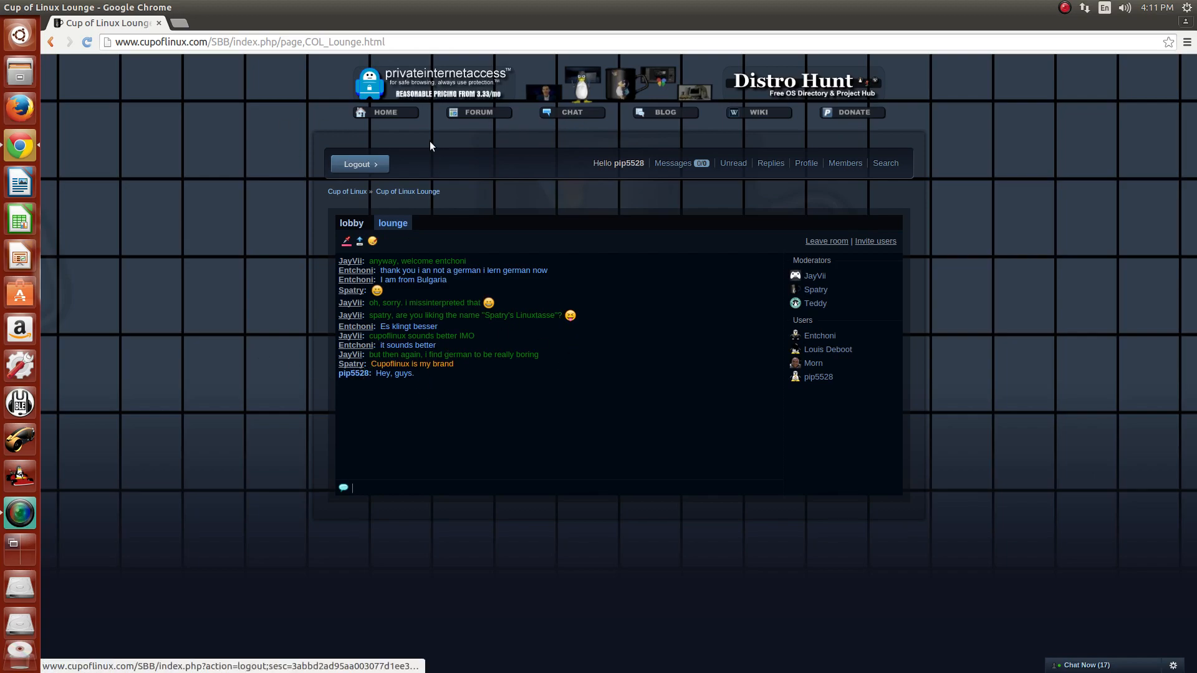
pyautogui.moveTo(610, 287)
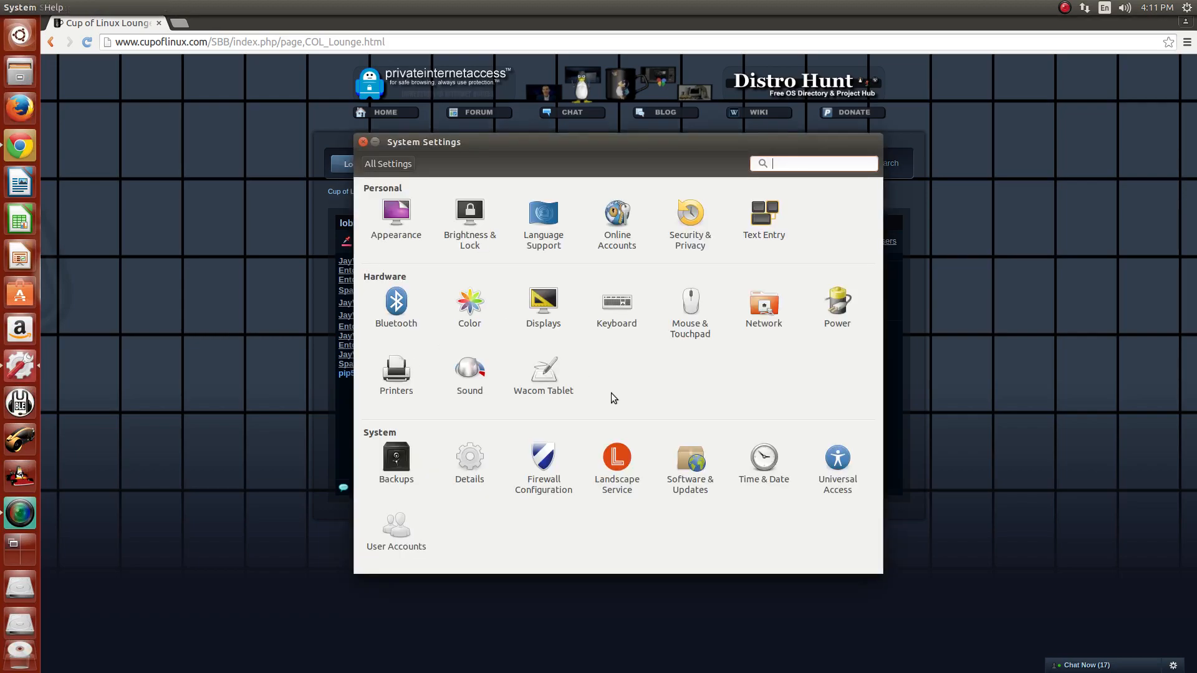
# - In Sound settings' Input tab, adjust the Front Microphone input volume
pyautogui.click(470, 371)
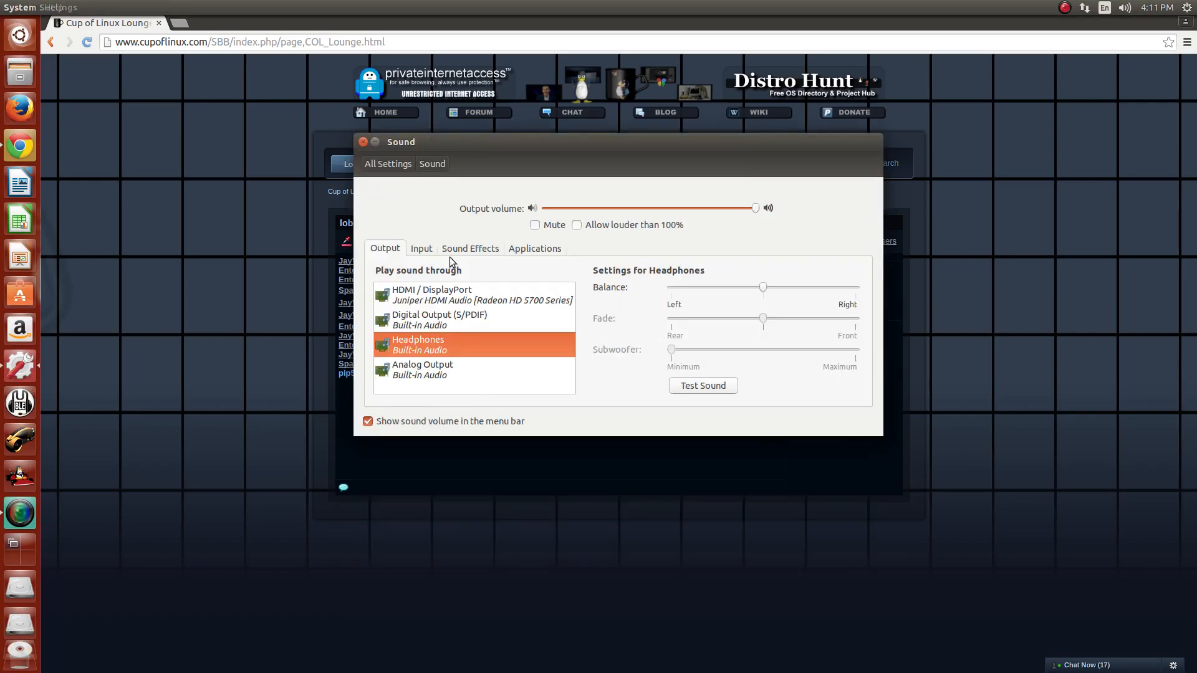
pyautogui.click(420, 248)
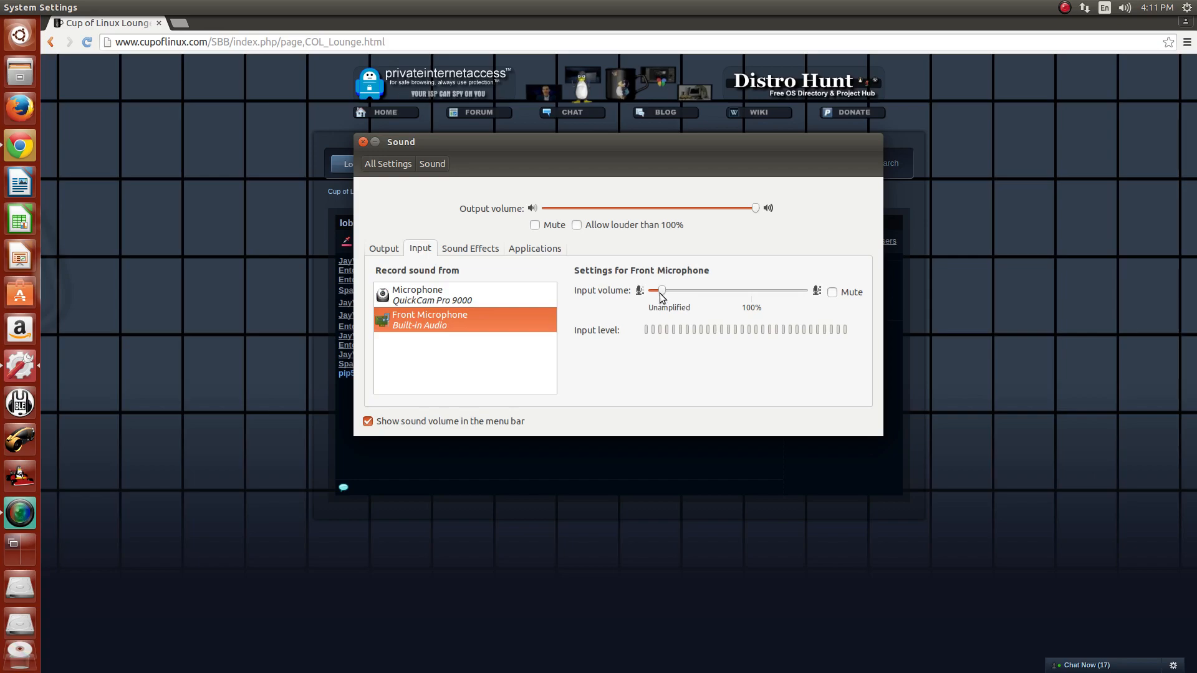
pyautogui.moveTo(658, 291); pyautogui.dragTo(662, 290)
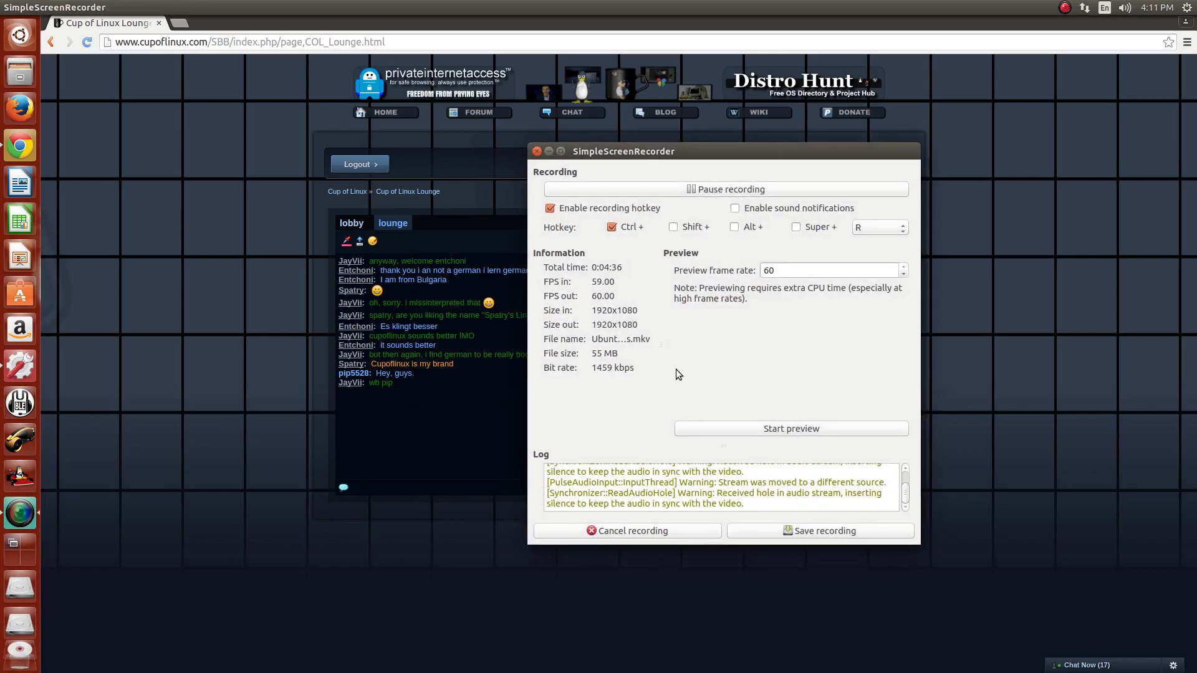
pyautogui.moveTo(674, 374)
pyautogui.write('I am currently recording')
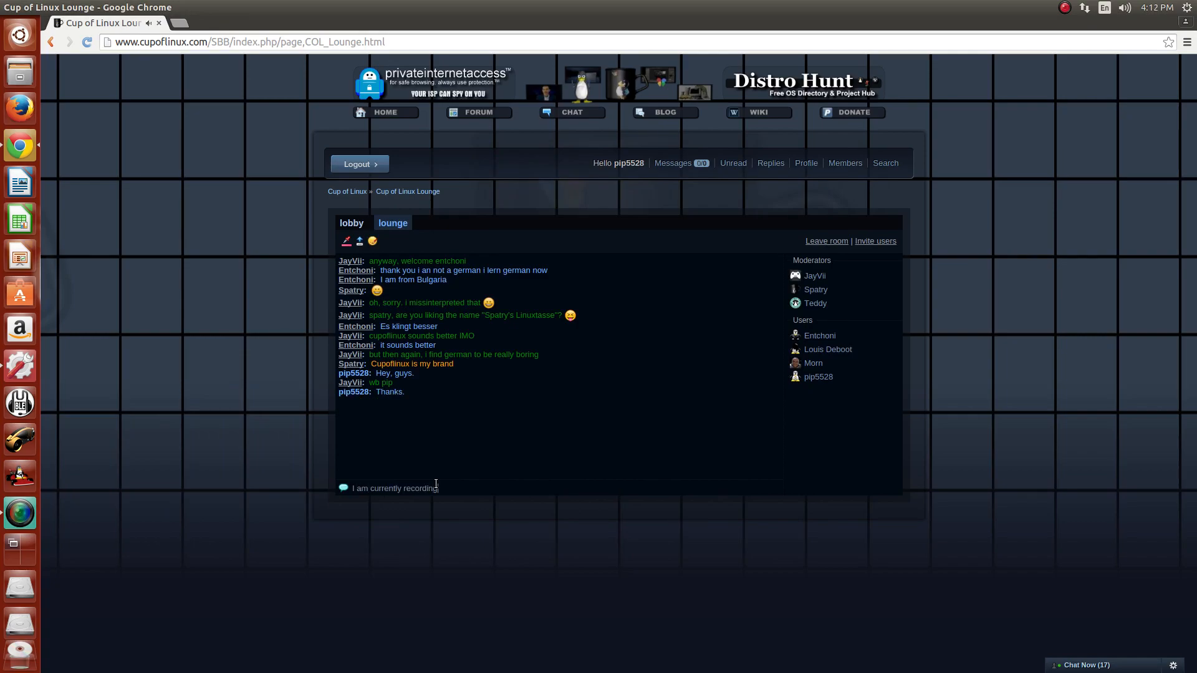
# - Tell the lounge you are currently recording your Valentine's Ubuntu decoration video
pyautogui.write('my Vale')
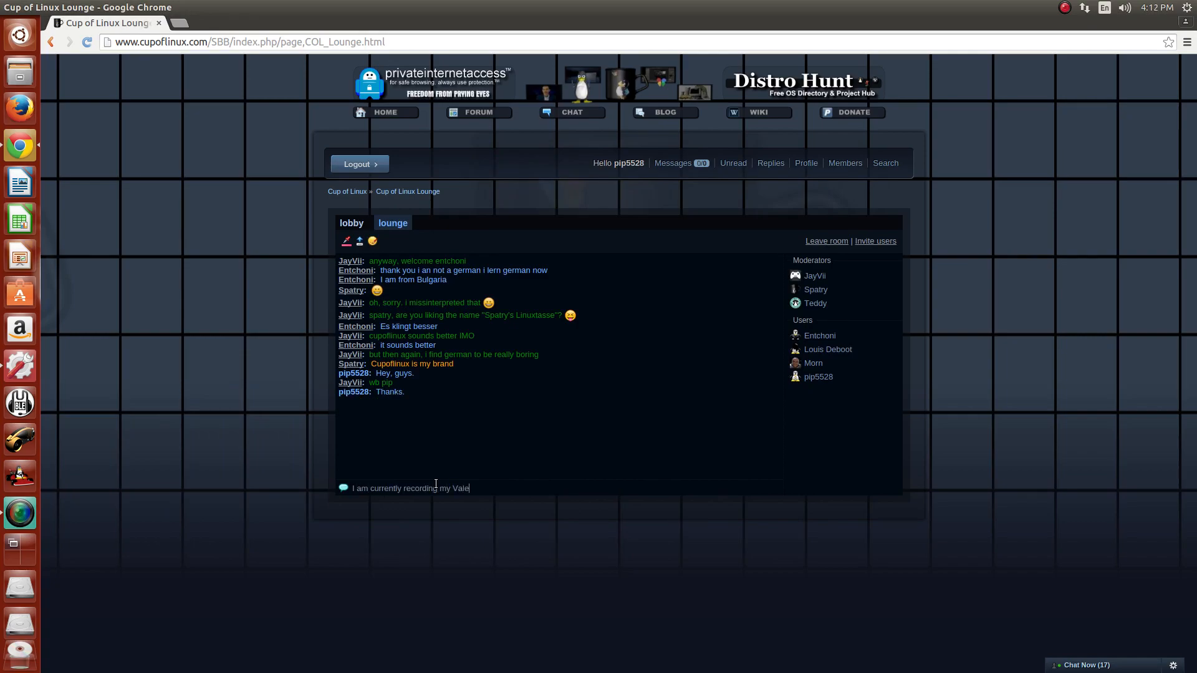
pyautogui.write("ntine's")
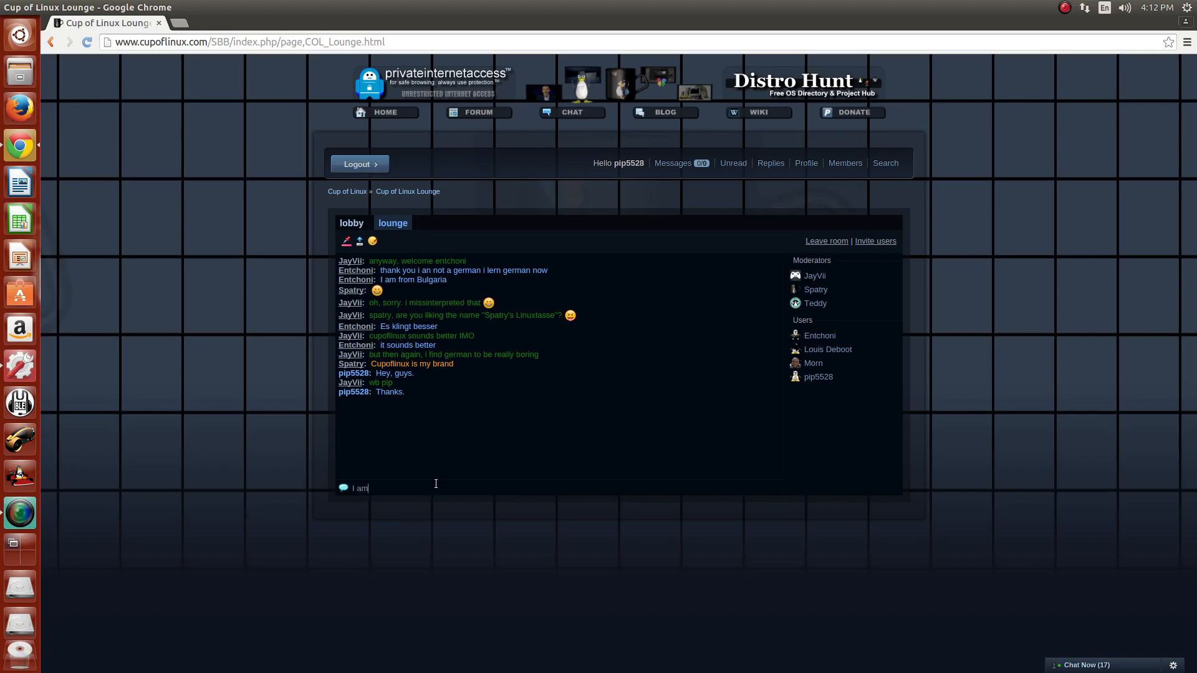
pyautogui.write("currently recording my Valentine's Day")
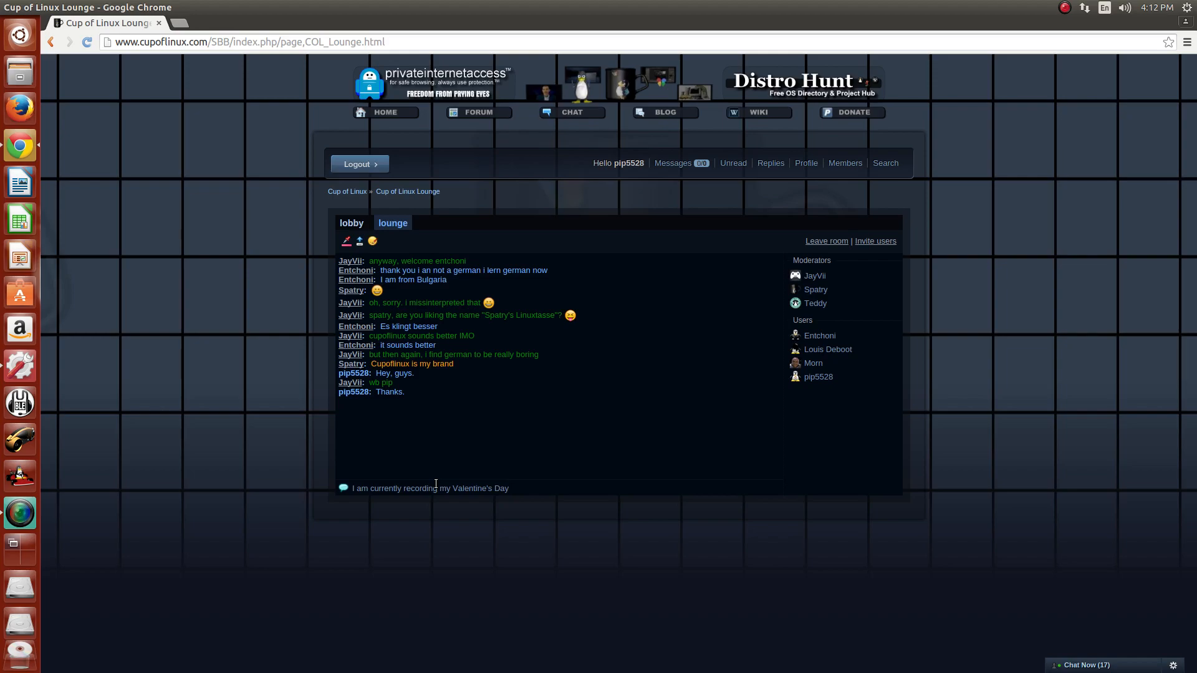
pyautogui.write('Ulb')
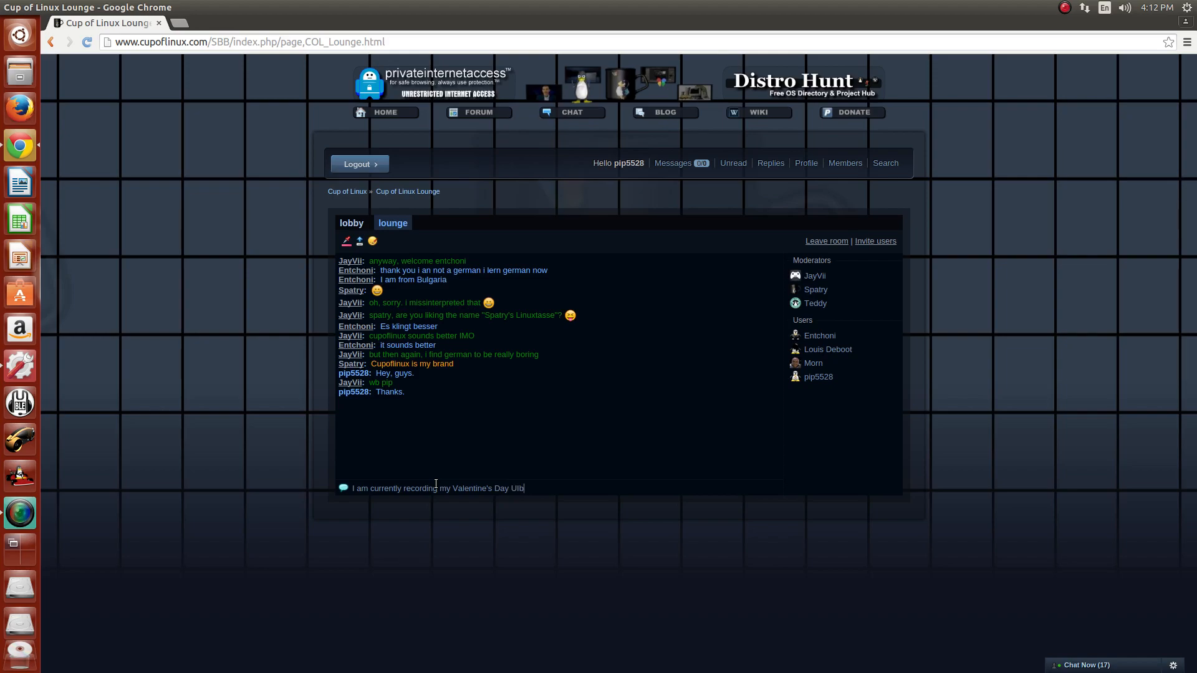
pyautogui.write('Ubuntu decora')
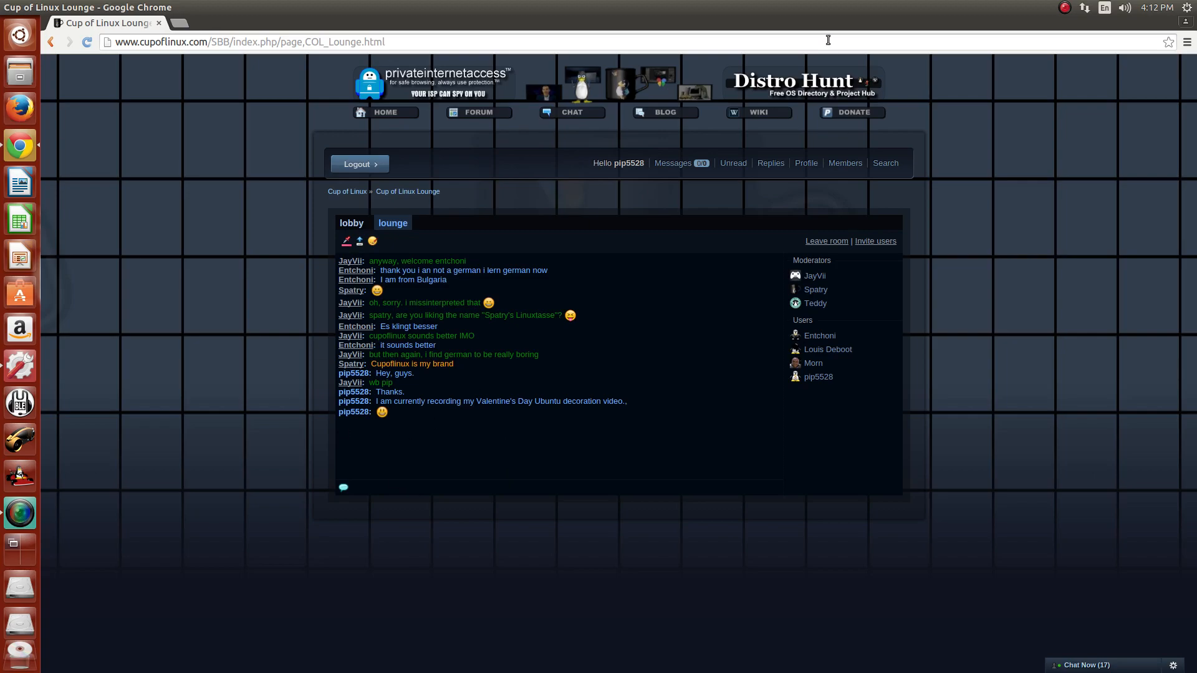
pyautogui.click(1083, 7)
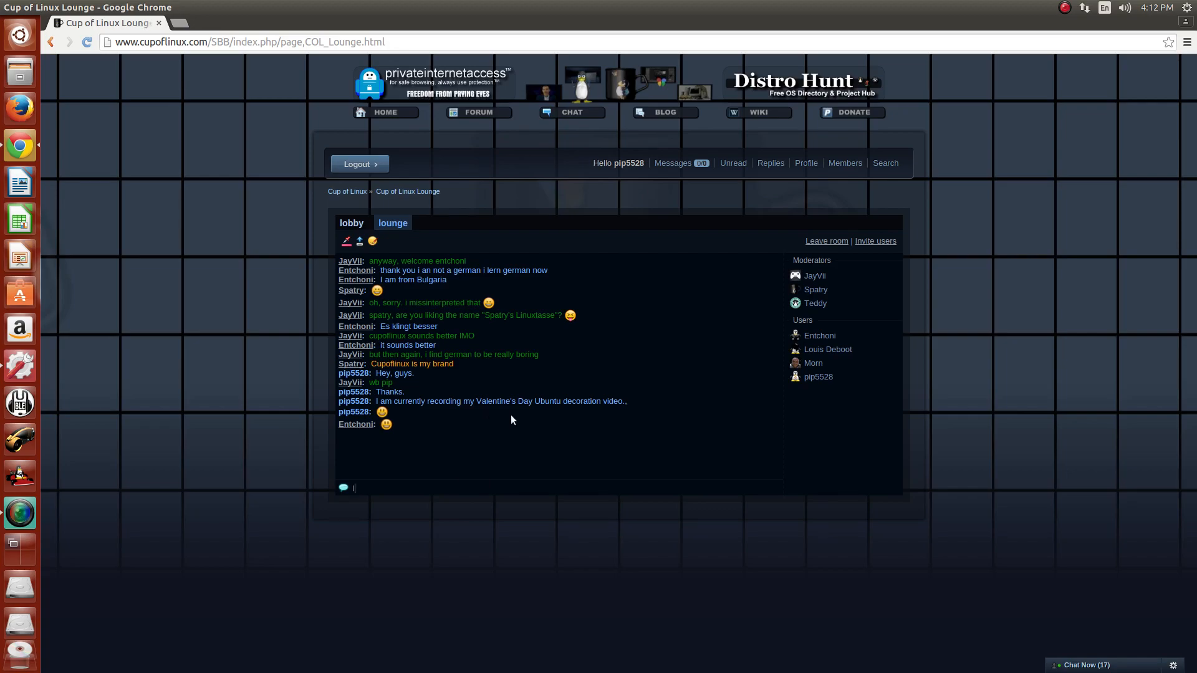
# - Post that you are using SimpleScreenRecorder, correcting the misspelled program name
pyautogui.write('I am using S')
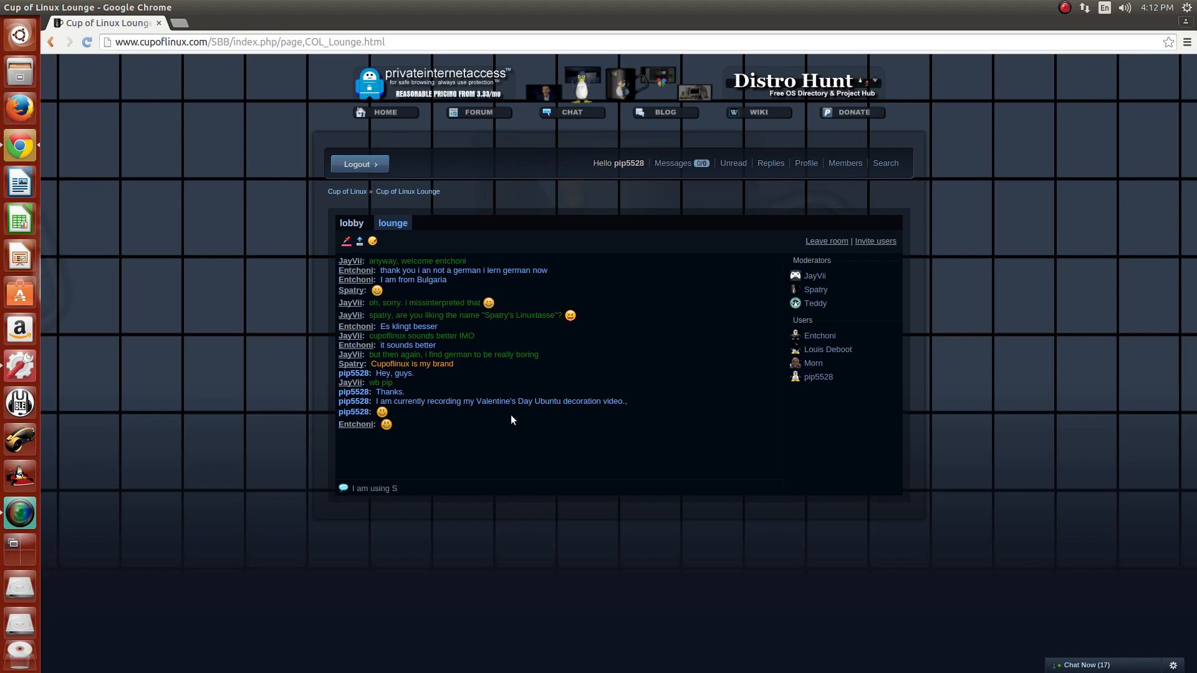
pyautogui.write('impeScre')
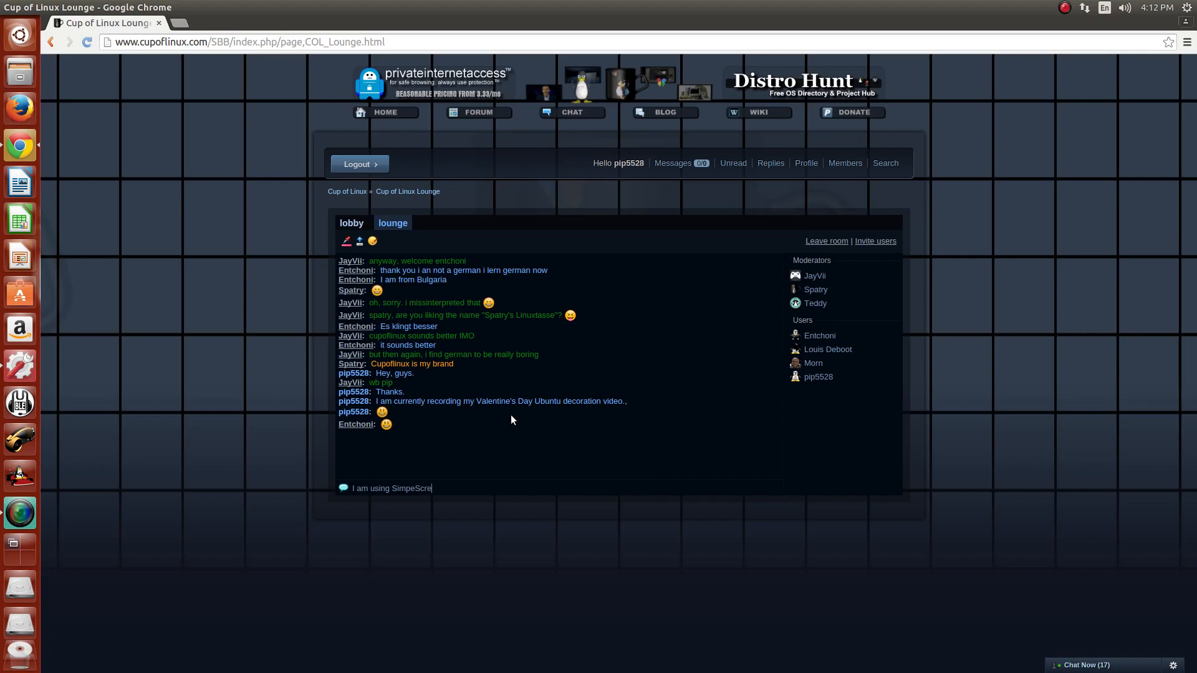
pyautogui.press('BackSpace')
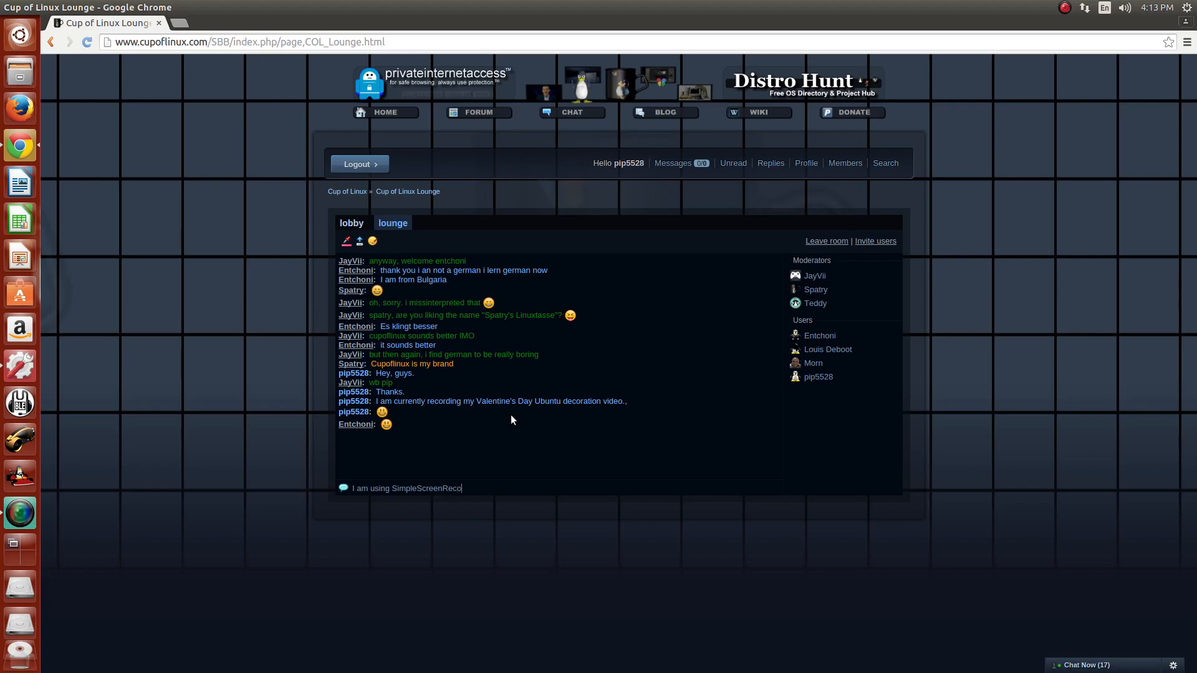
pyautogui.write('rder of')
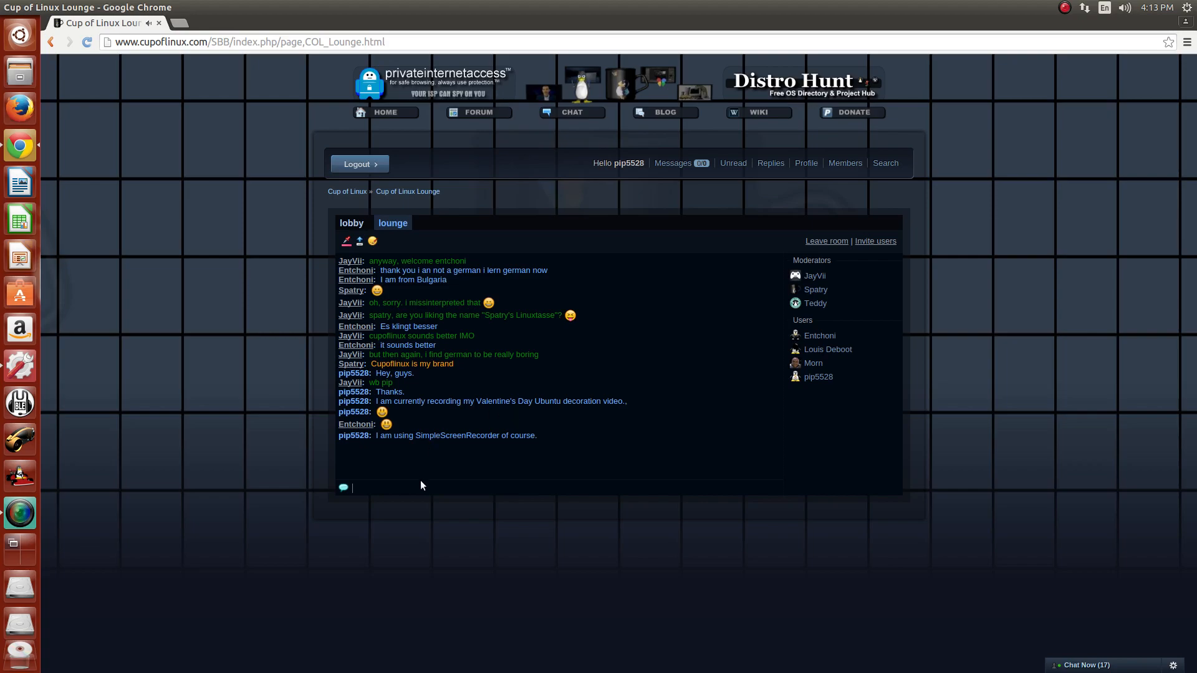
pyautogui.moveTo(731, 350)
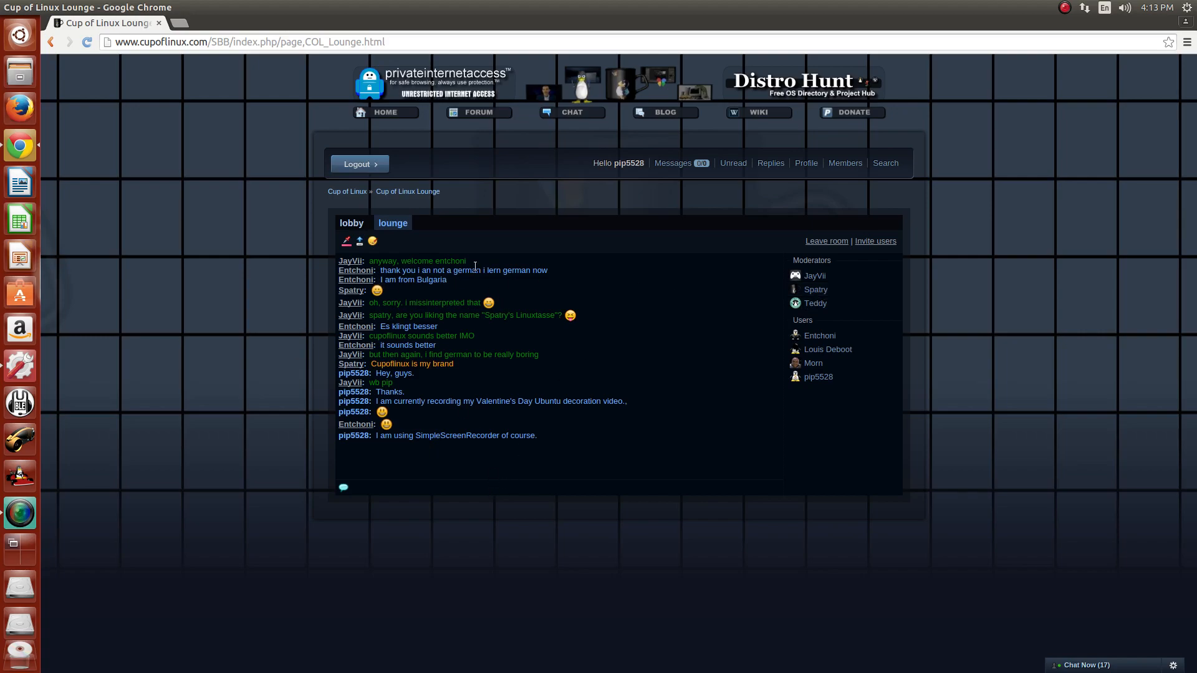
pyautogui.moveTo(837, 292)
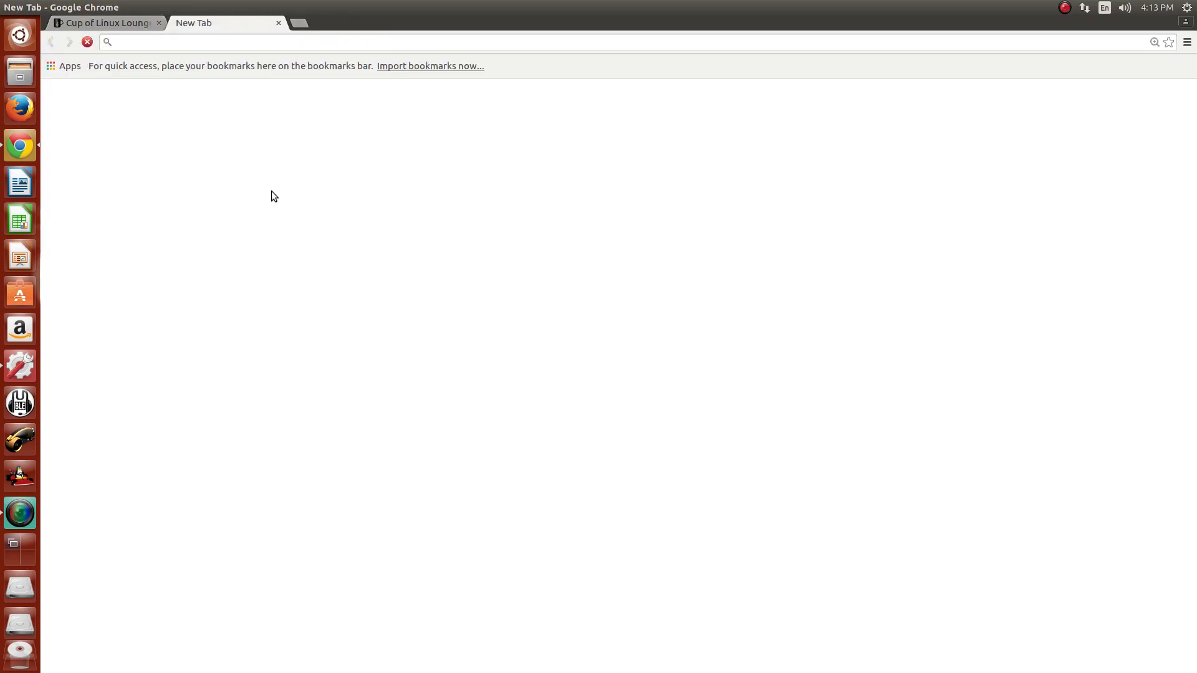
# - Go to the YouTube channel's Videos tab and scroll to the Preview: Tux Hat Linux video
pyautogui.write('youtube.com/l')
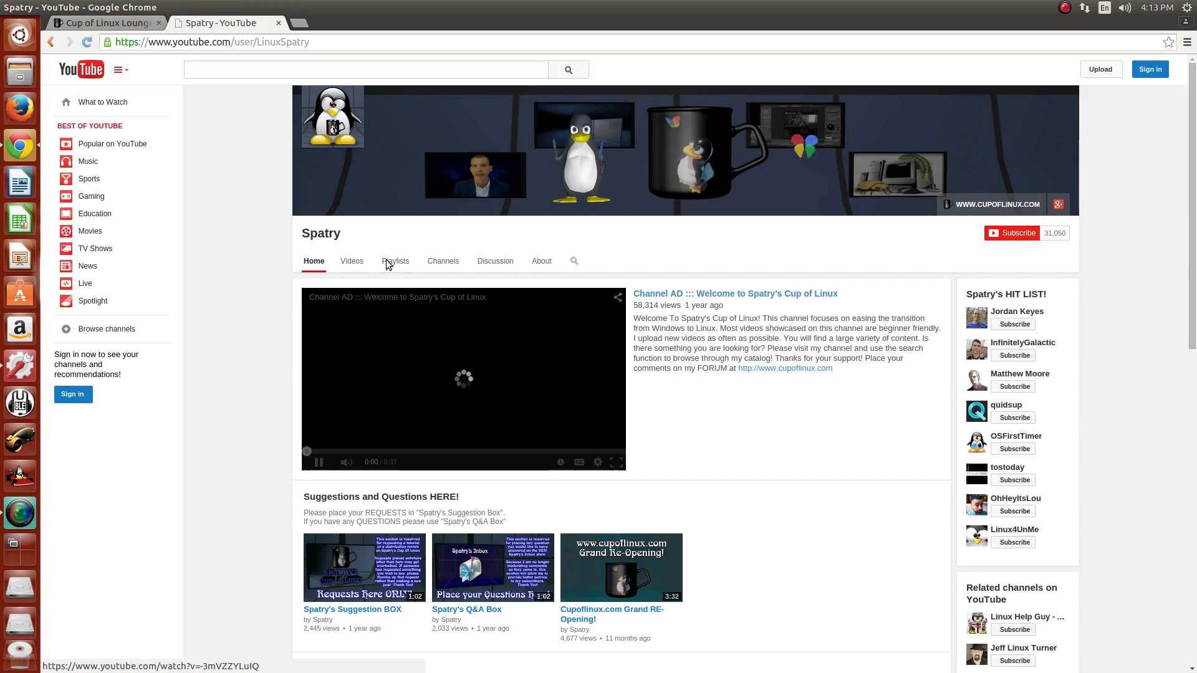
pyautogui.click(353, 260)
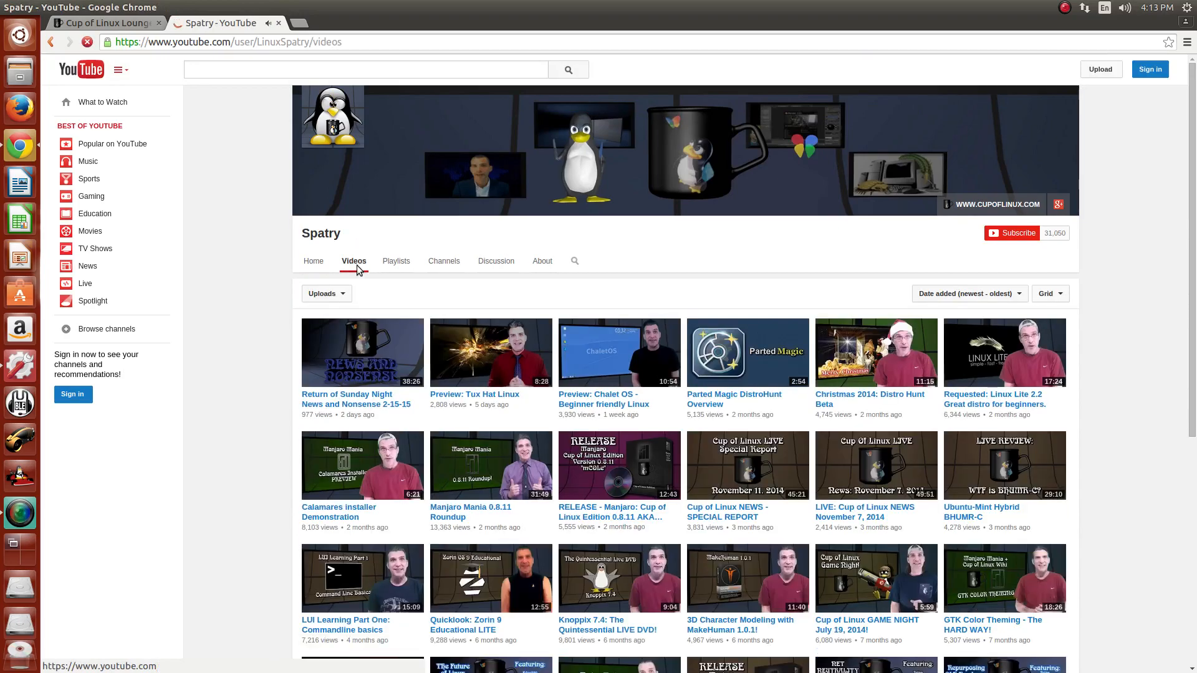
pyautogui.scroll(-3)
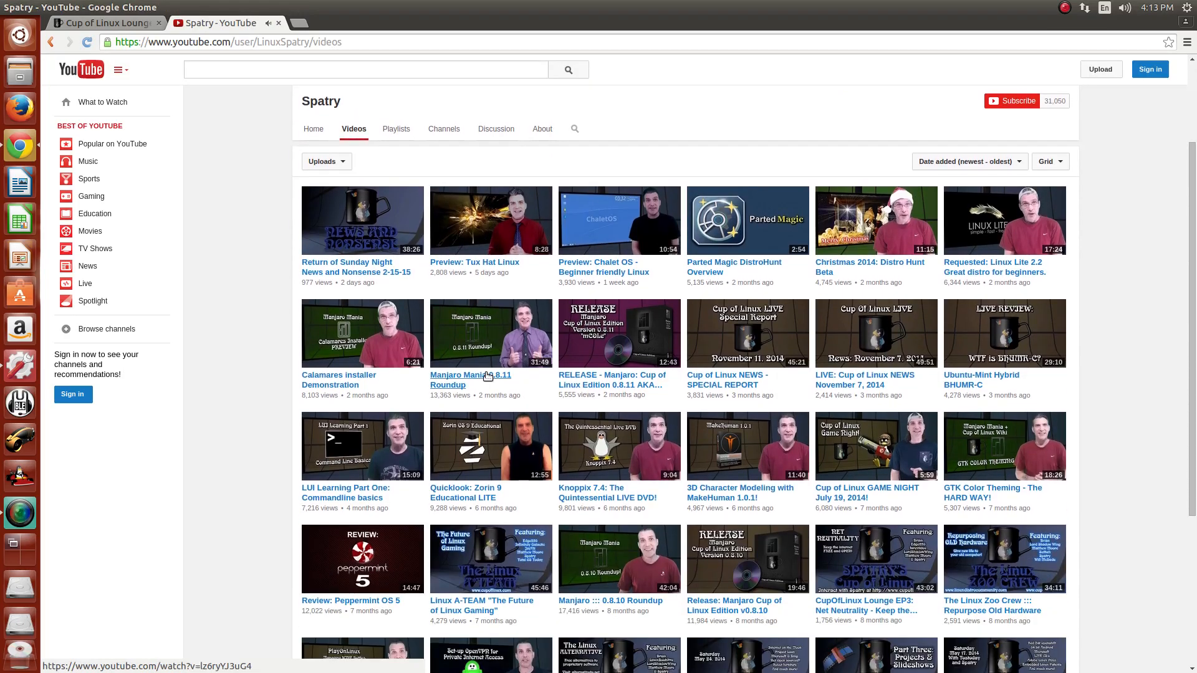
pyautogui.scroll(-3)
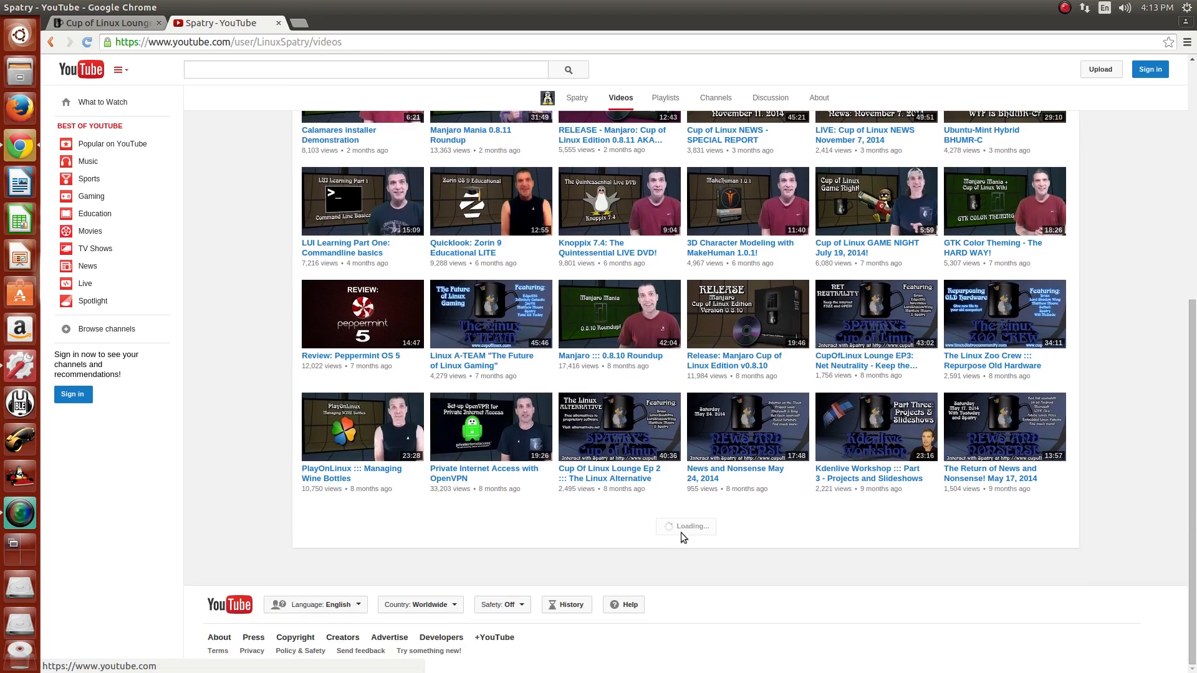
pyautogui.scroll(-3)
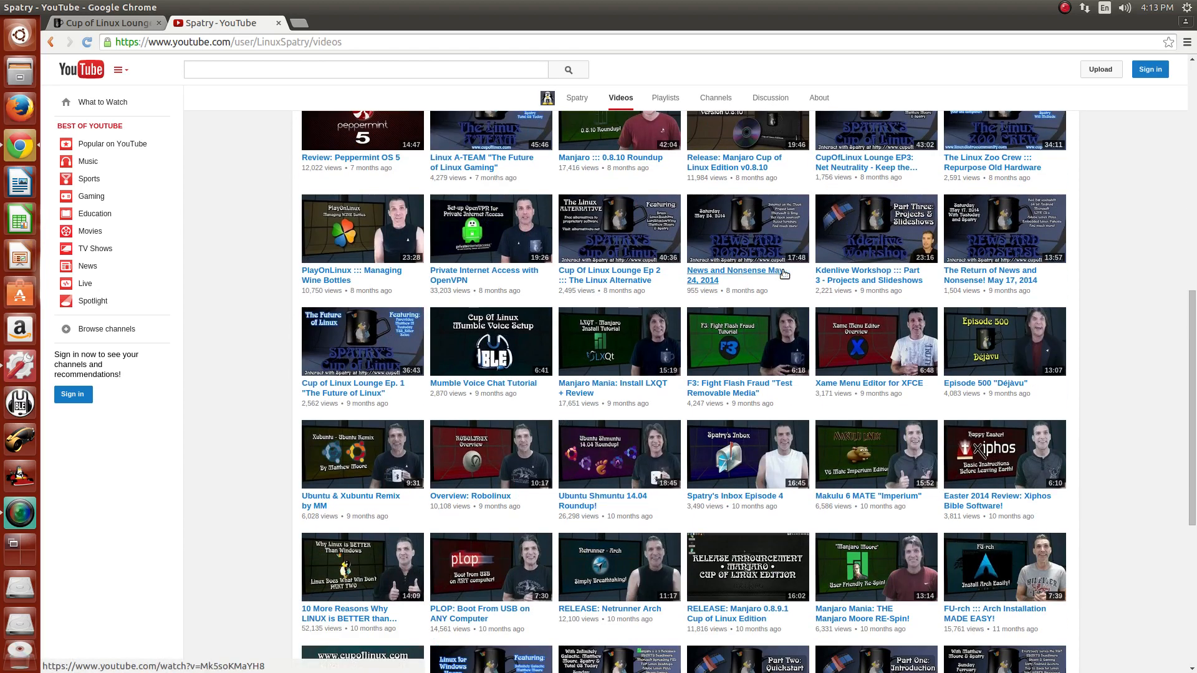
pyautogui.scroll(-3)
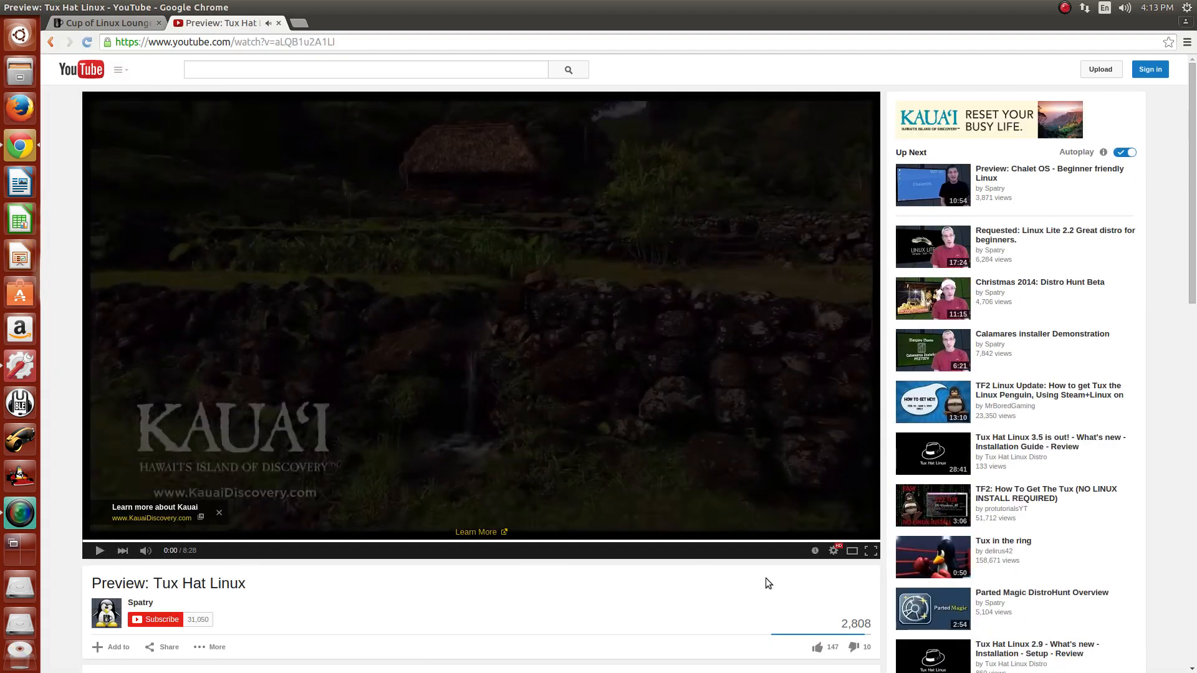
# - Play the Tux Hat Linux preview, skip the ad, pause on the chat-room scene and go full screen
pyautogui.click(834, 549)
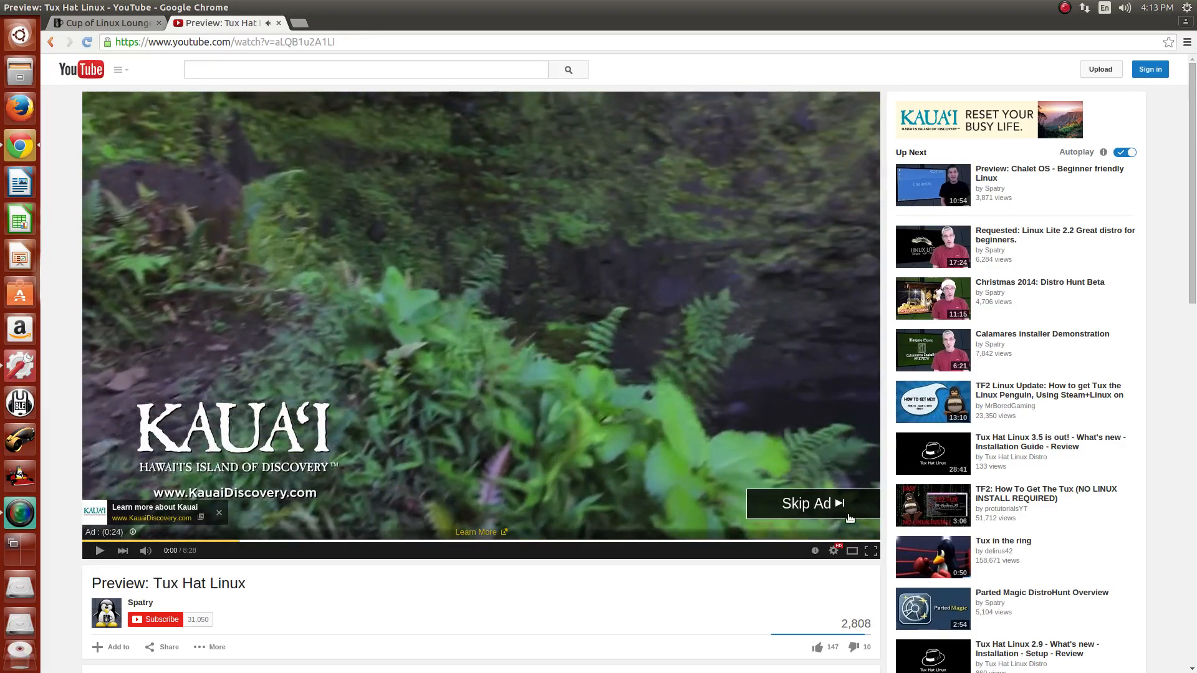
pyautogui.click(806, 503)
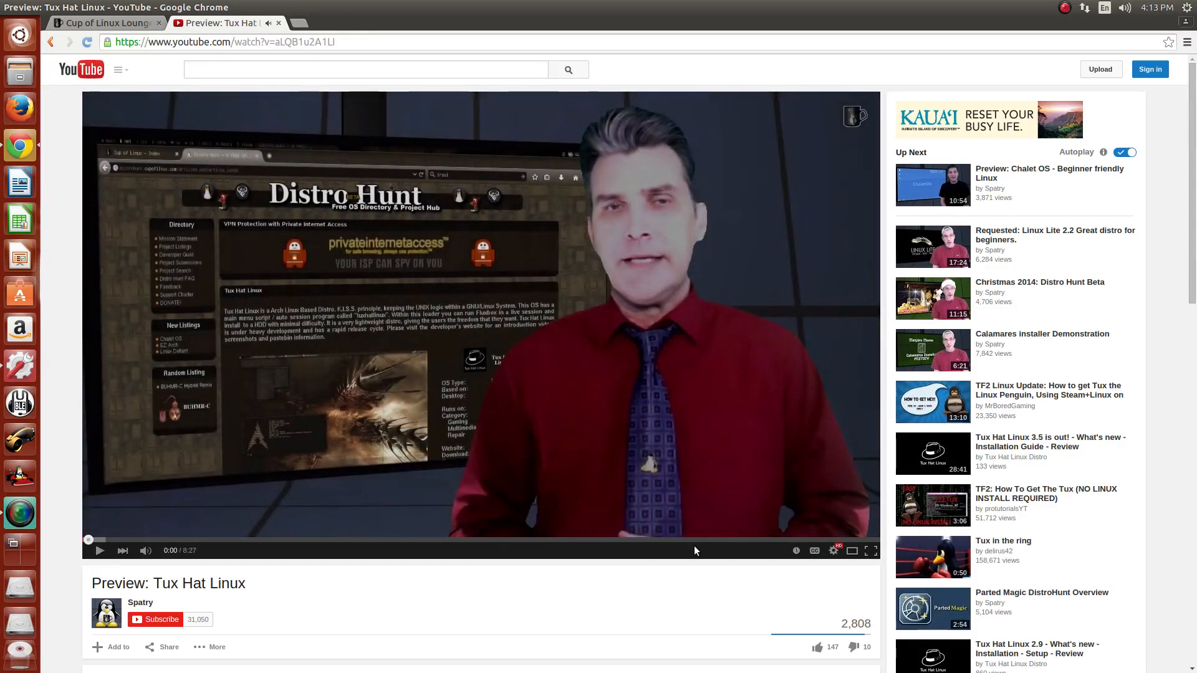
pyautogui.moveTo(861, 540)
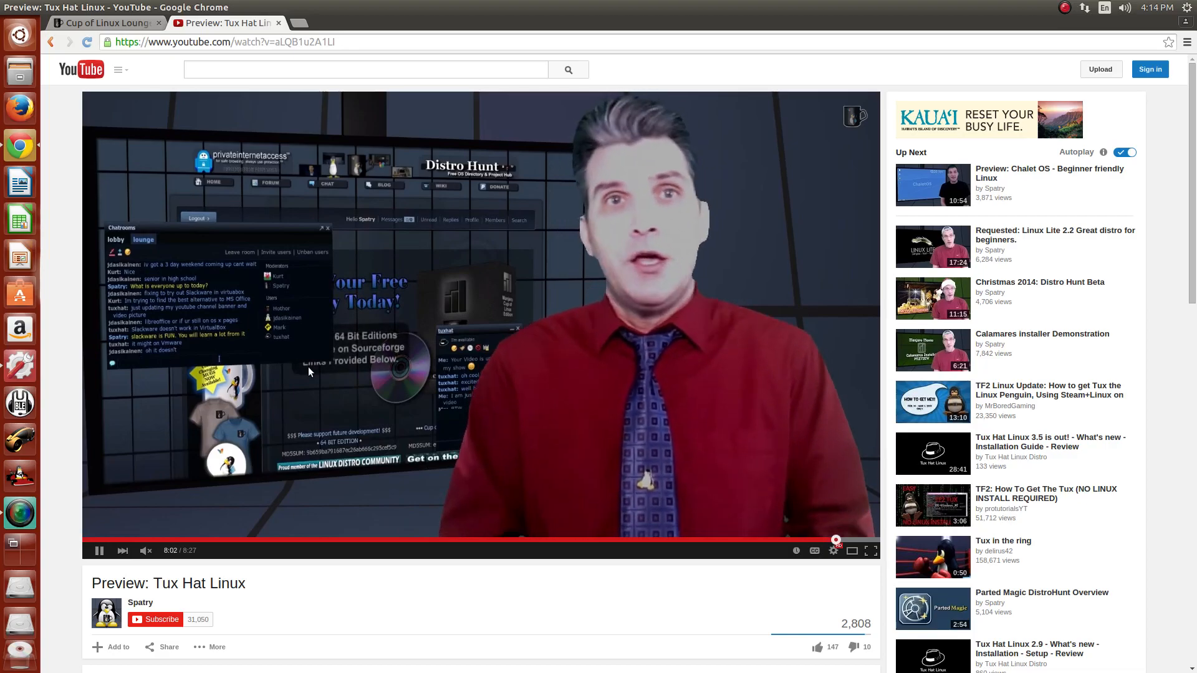
pyautogui.click(98, 550)
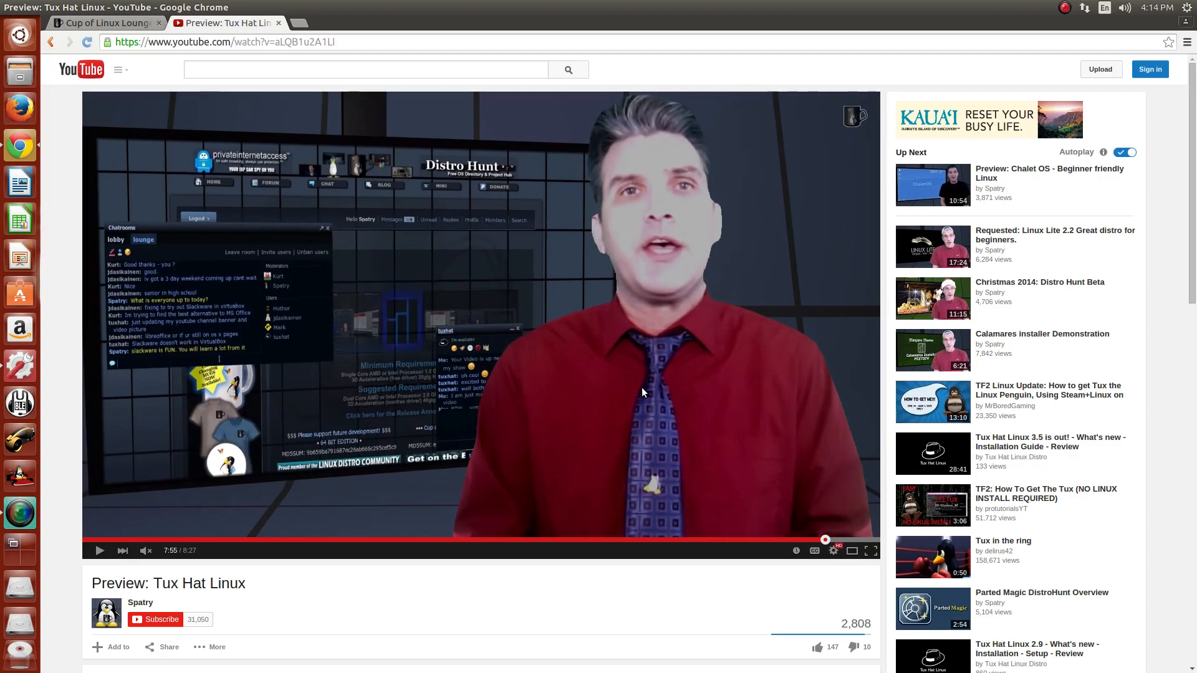
pyautogui.moveTo(628, 394)
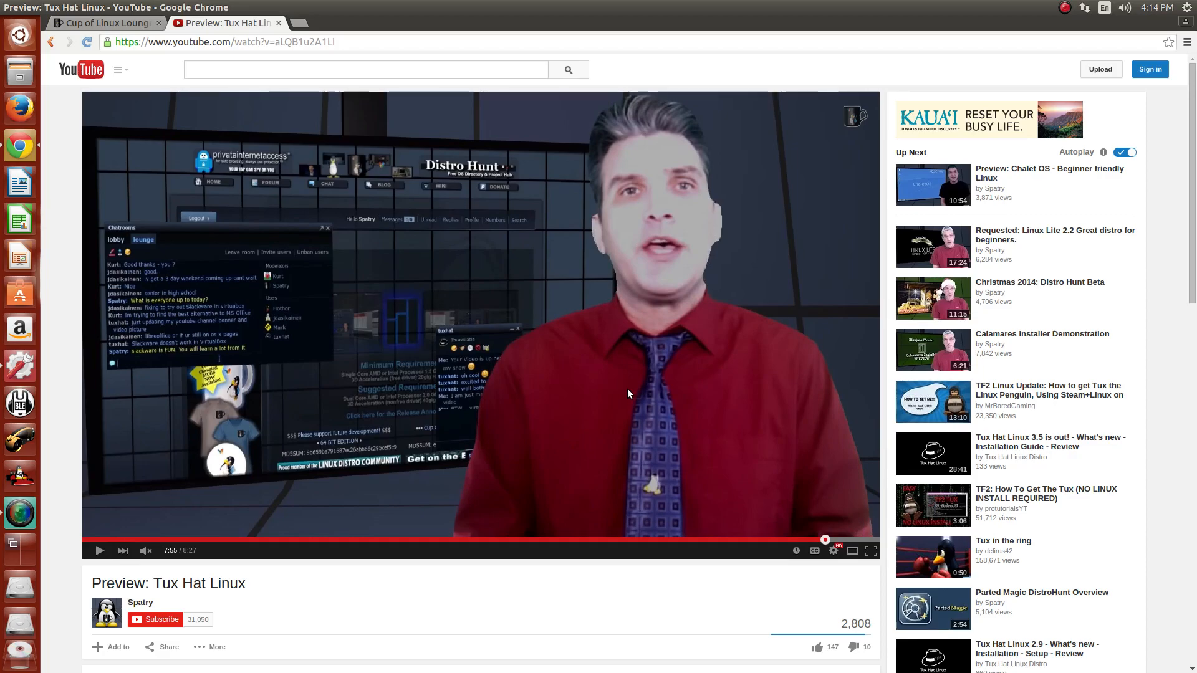
pyautogui.moveTo(263, 414)
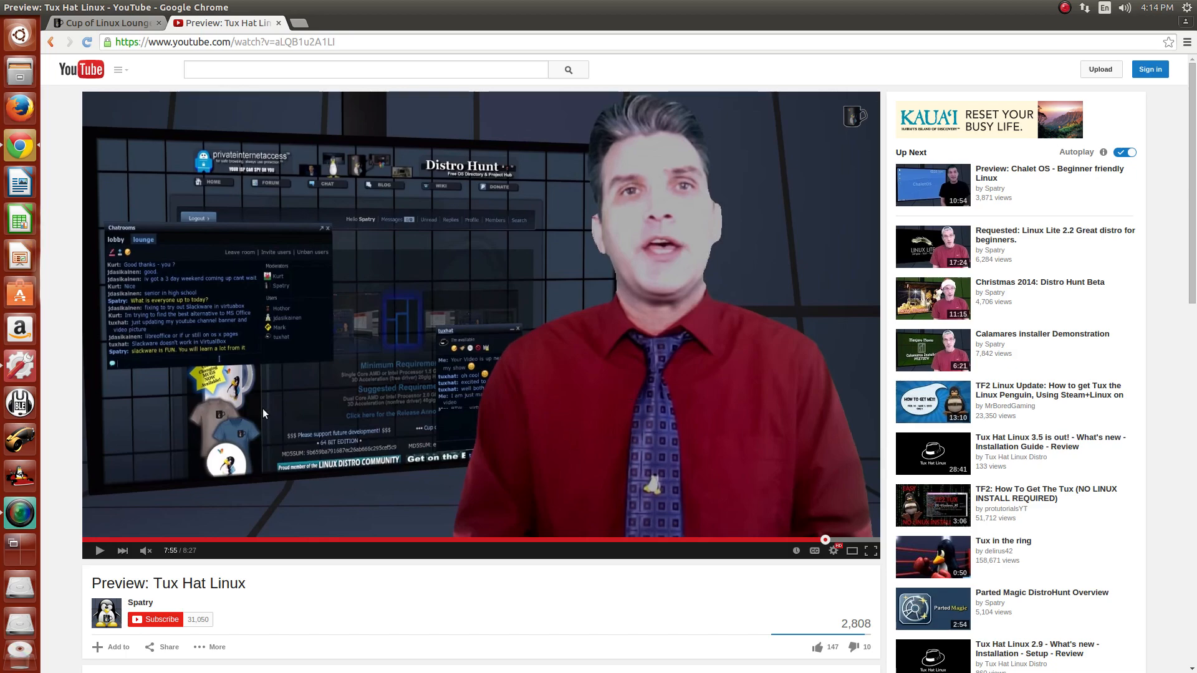
pyautogui.moveTo(384, 324)
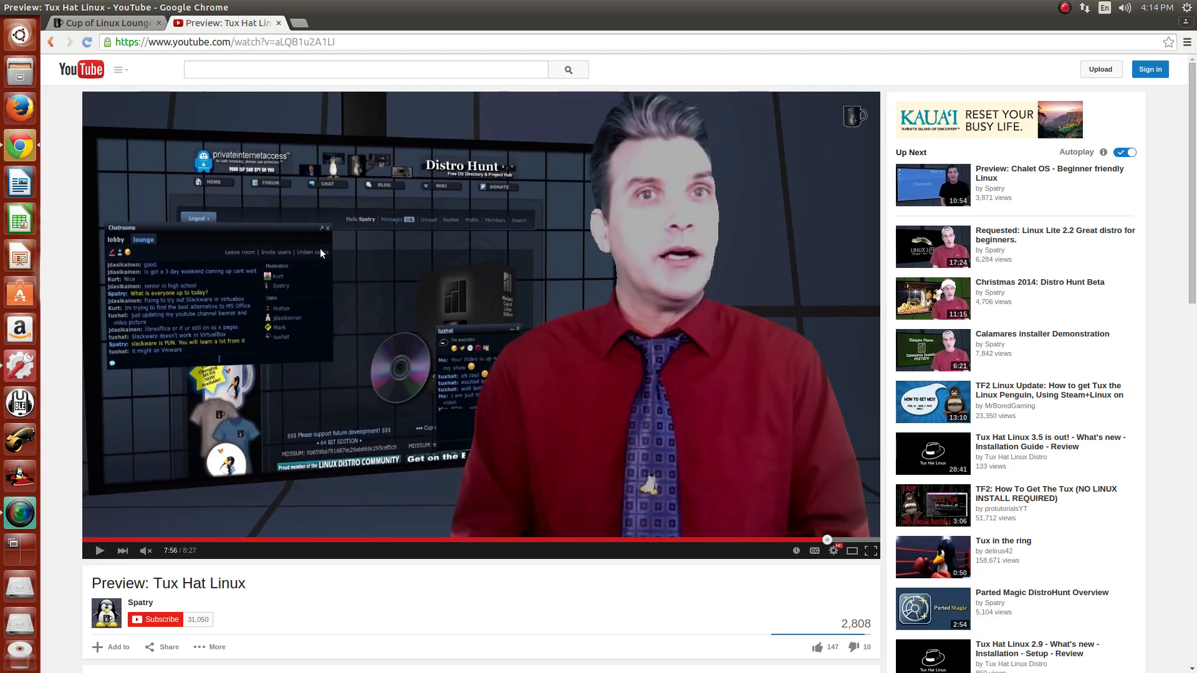
pyautogui.moveTo(267, 260)
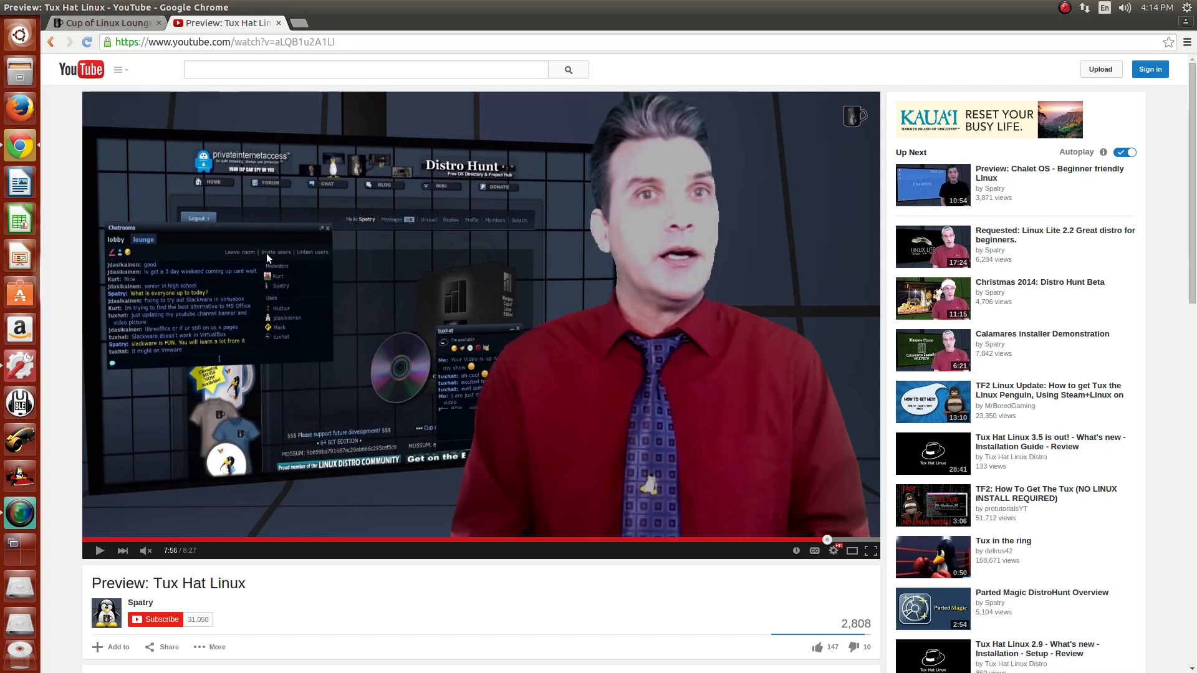
pyautogui.moveTo(288, 288)
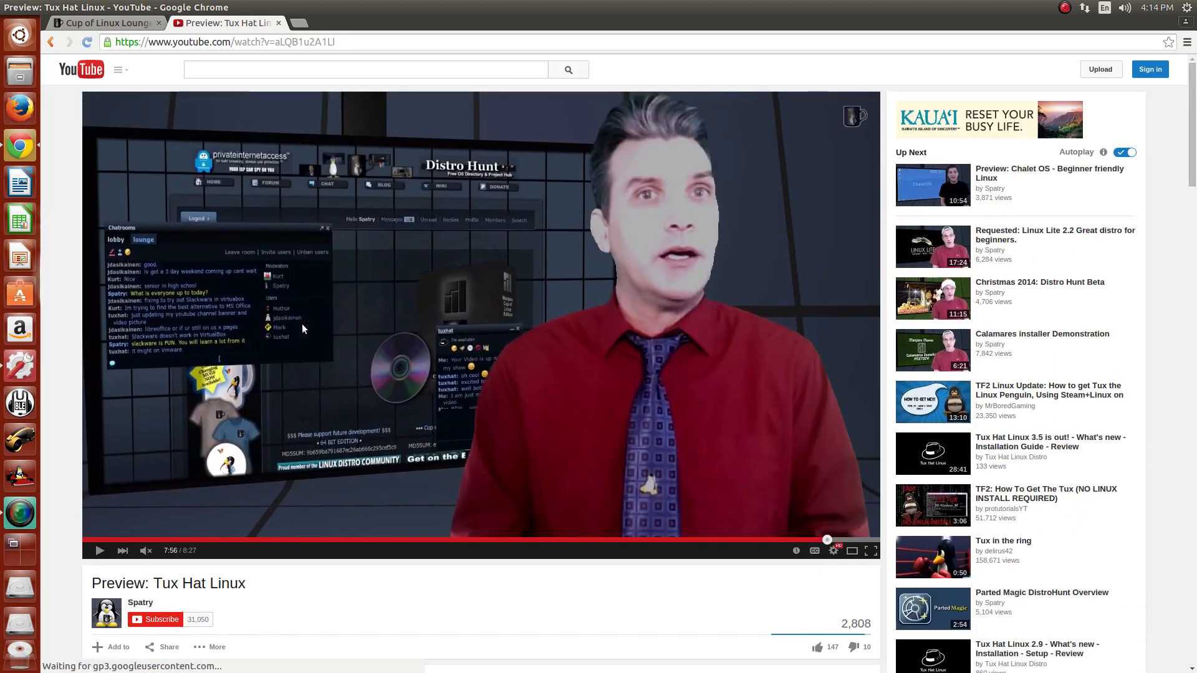
pyautogui.moveTo(439, 359)
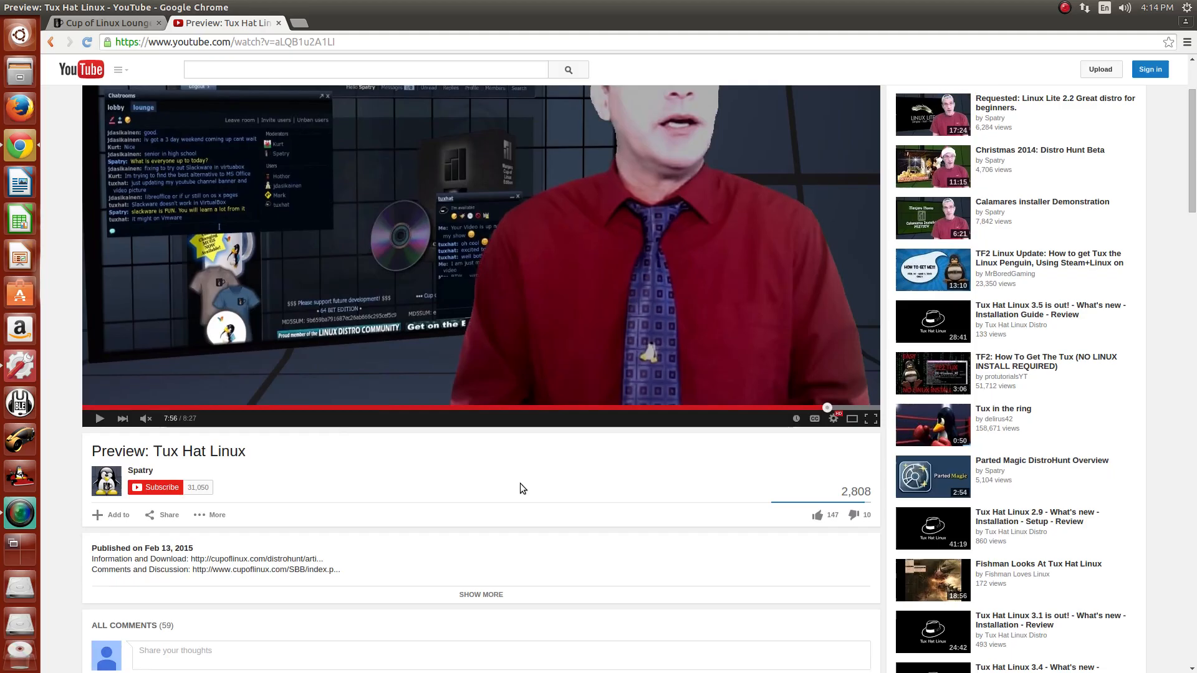
pyautogui.click(865, 419)
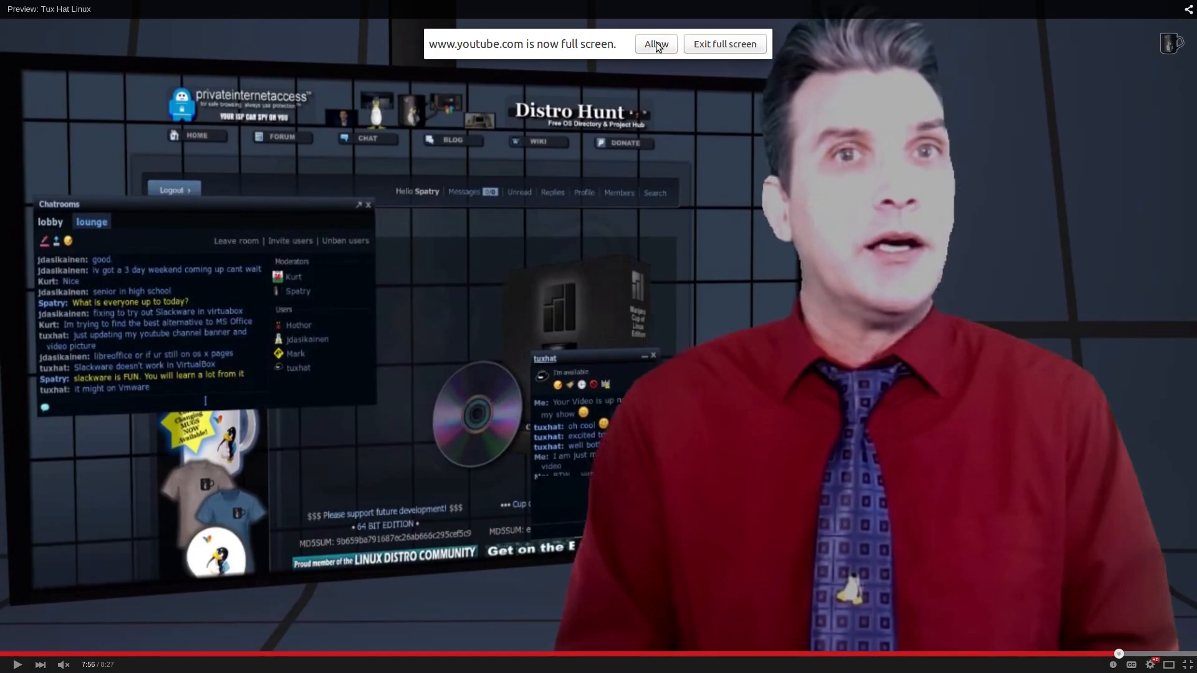
# - Allow the full-screen prompt so the video stays full screen
pyautogui.click(654, 44)
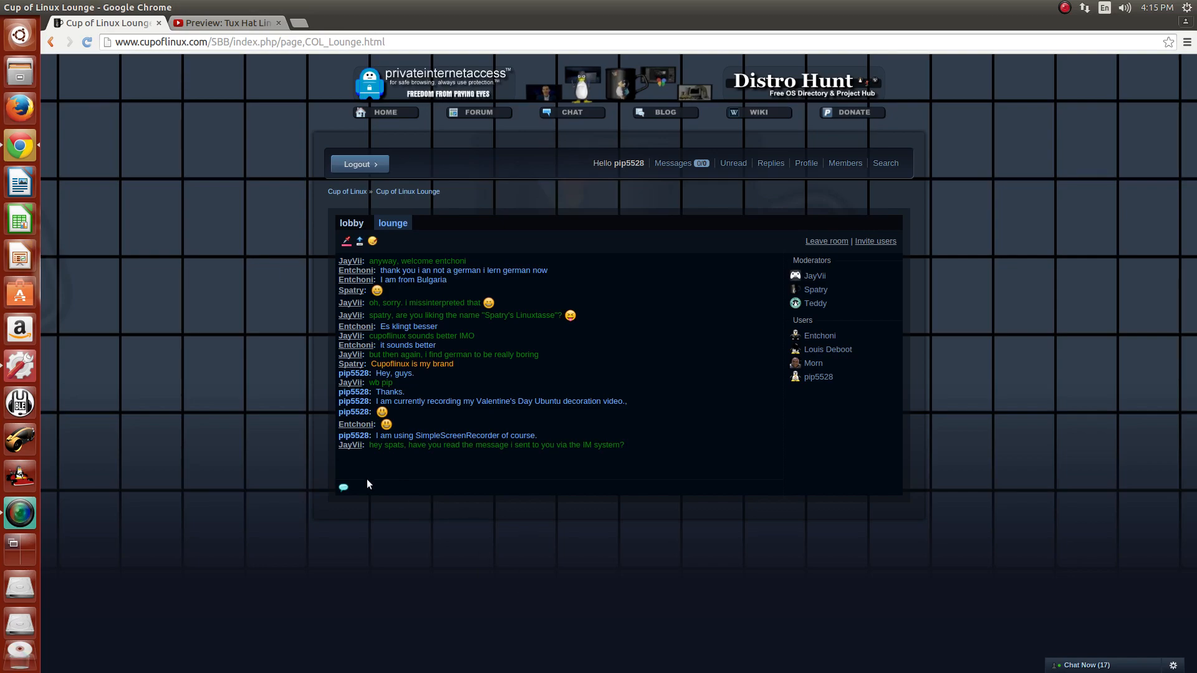
# - Reply in the lounge chat that VMWare was not very friendly, then close the Tux Hat Linux video tab
pyautogui.write('VMWqr')
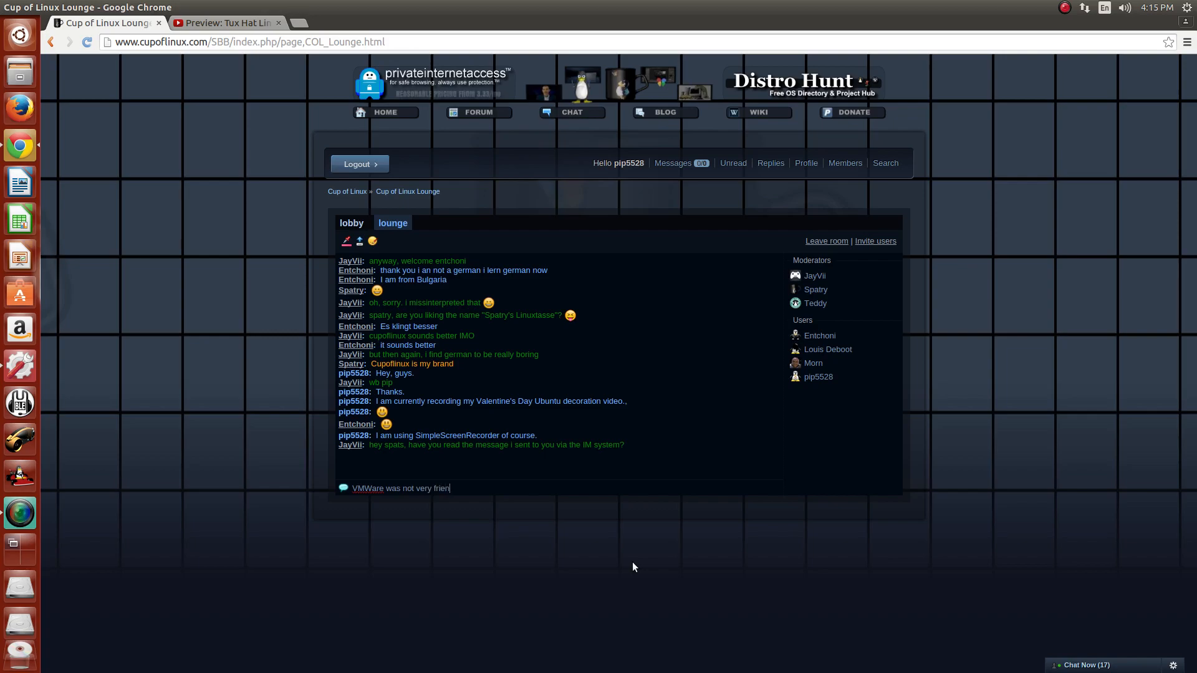
pyautogui.write('dly')
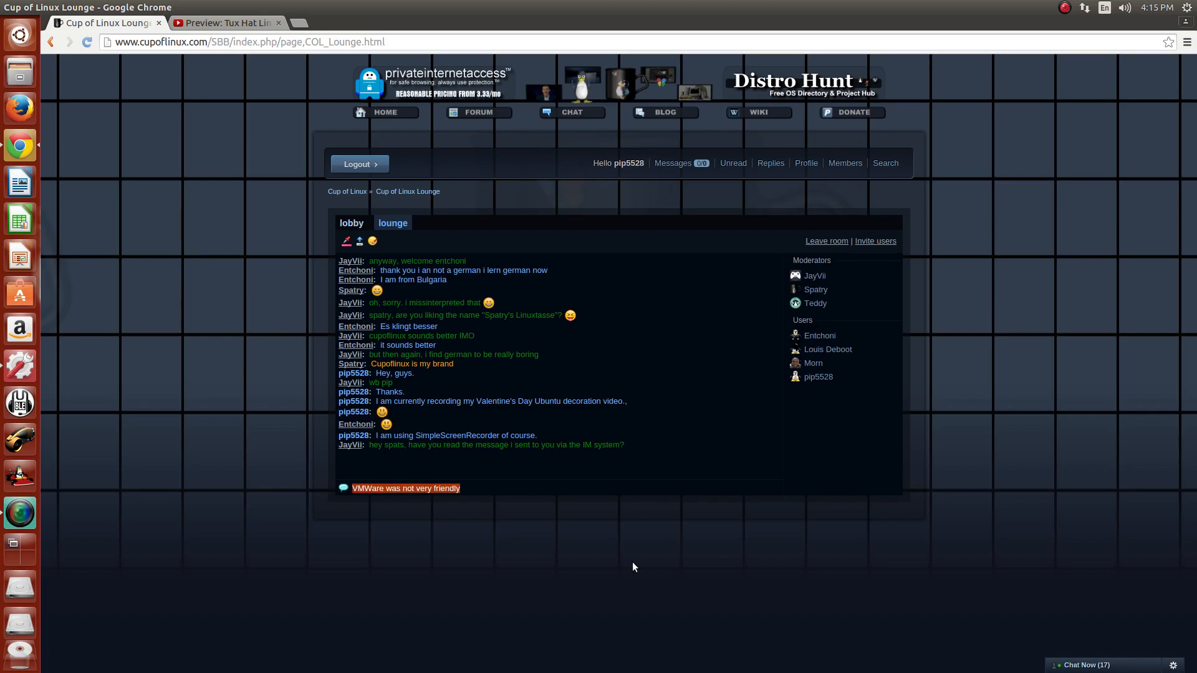
pyautogui.click(226, 23)
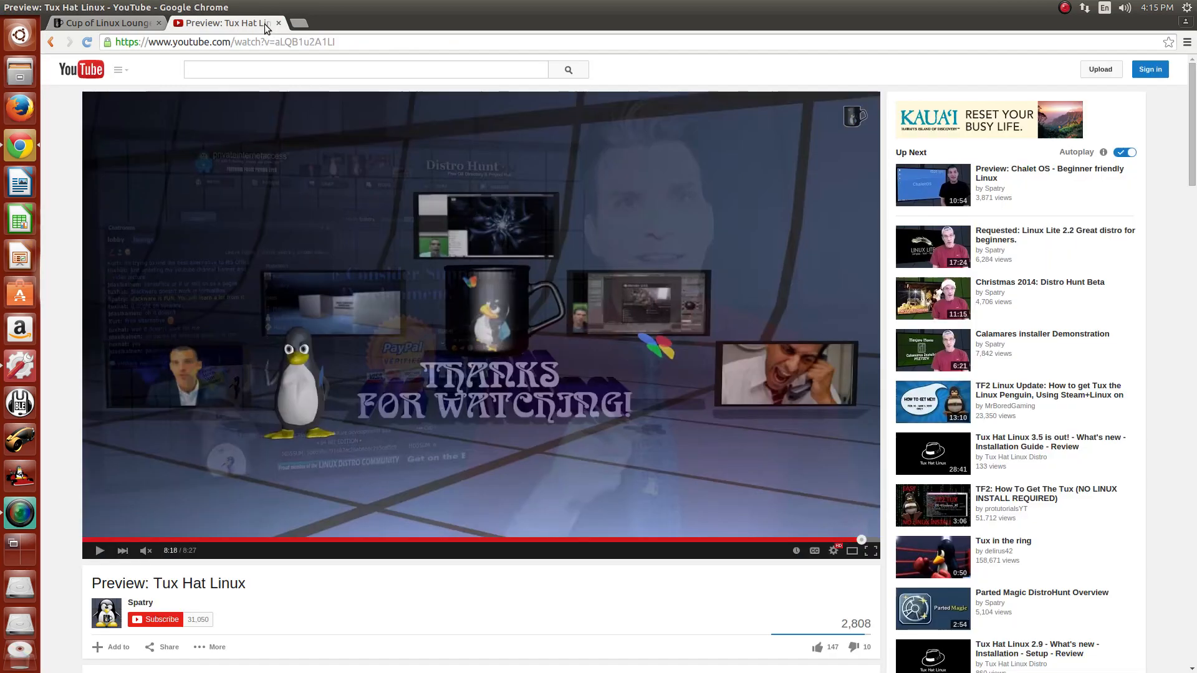
pyautogui.click(103, 22)
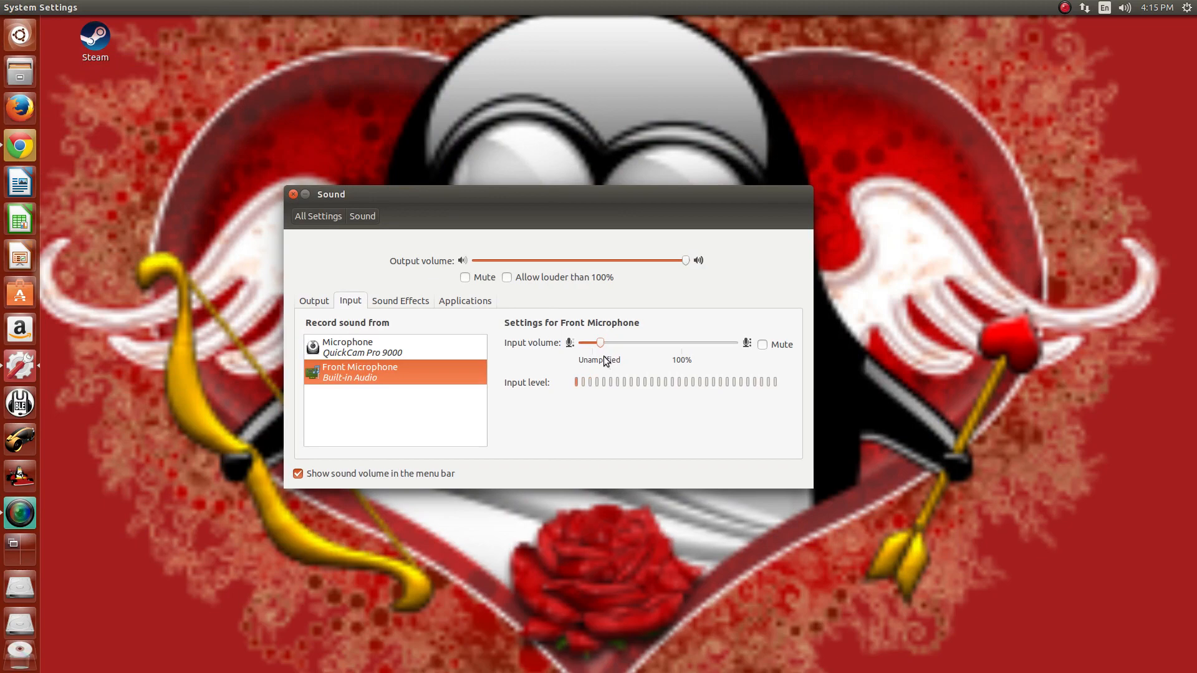
pyautogui.moveTo(390, 288)
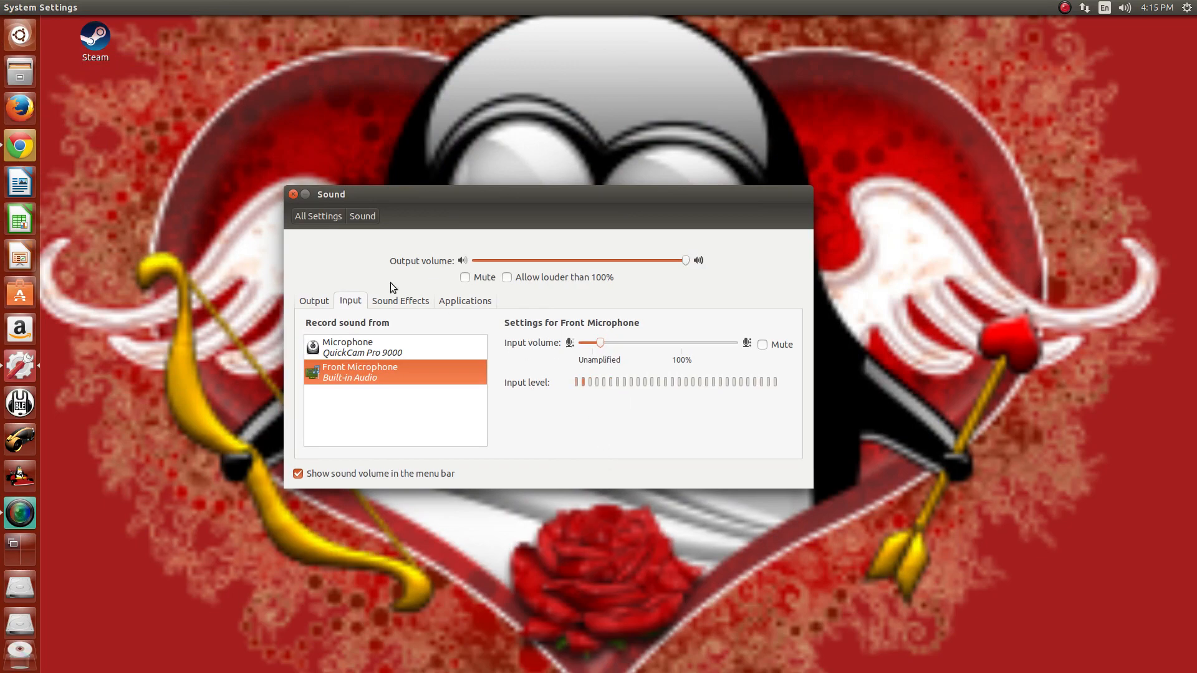
# - Choose Front Microphone as the recording source in the Sound input settings
pyautogui.click(292, 195)
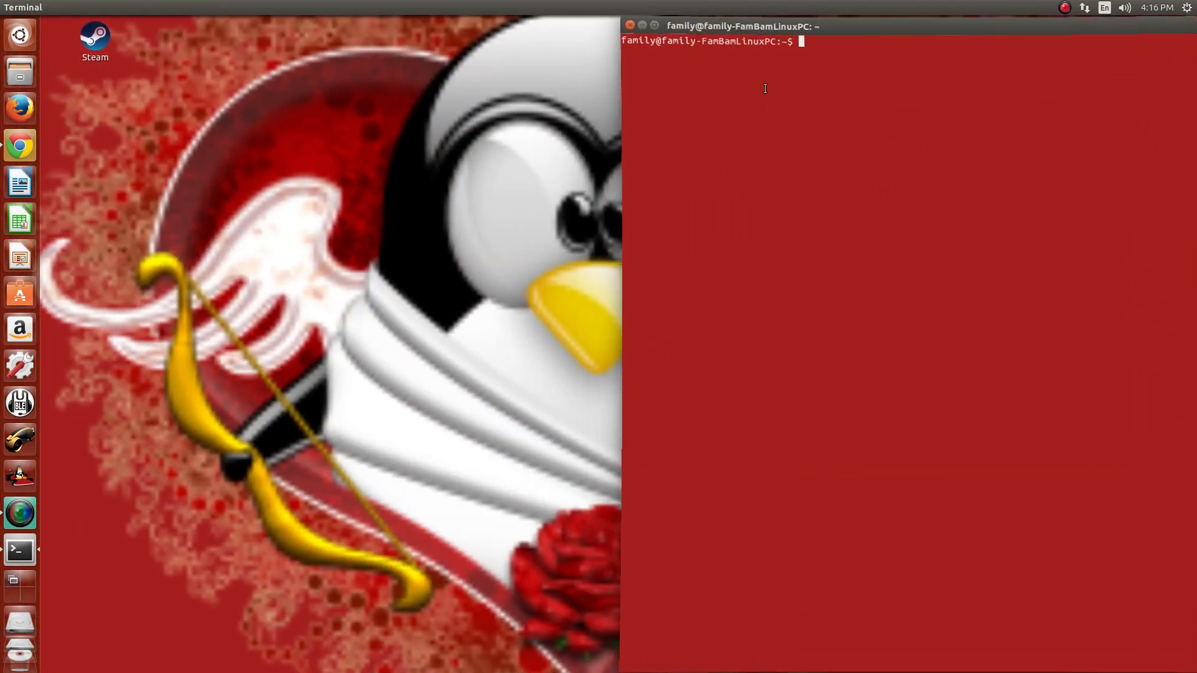
# - Drag the red terminal to the desktop centre showing the wobbly effect, then exit the shell
pyautogui.moveTo(763, 24); pyautogui.dragTo(404, 110)
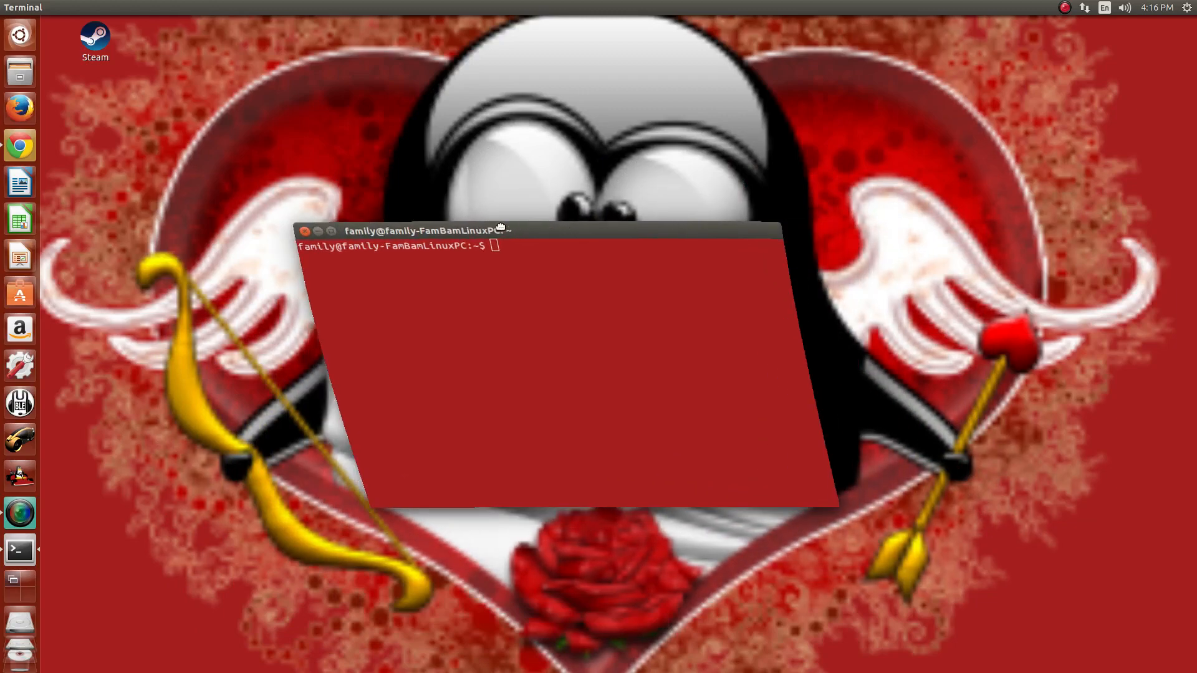
pyautogui.write('excit')
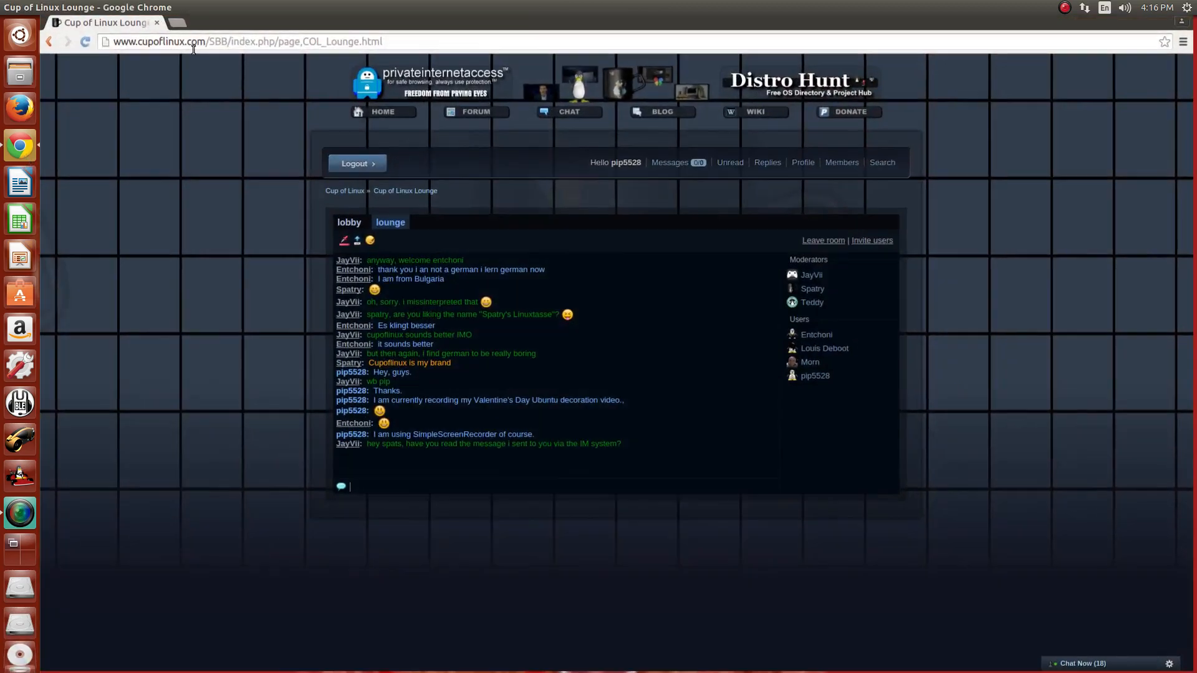
# - Load youtube.com in a new tab, then return to the Cup of Linux Lounge chat tab
pyautogui.write('youtube.com')
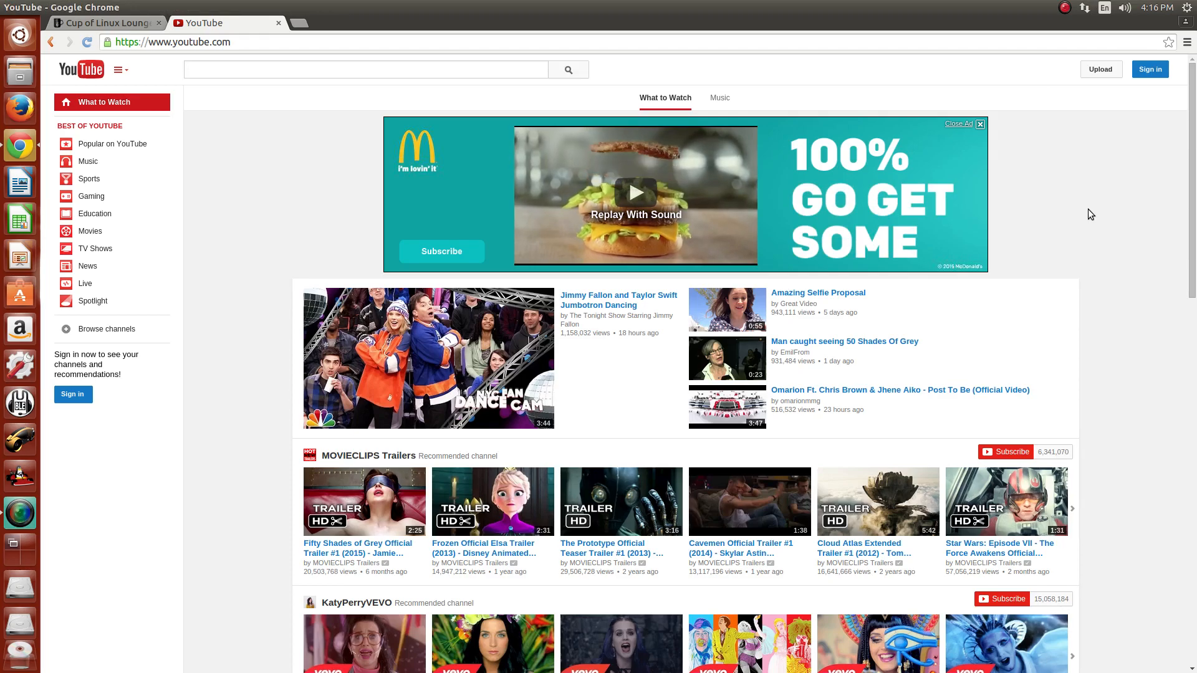
pyautogui.scroll(-3)
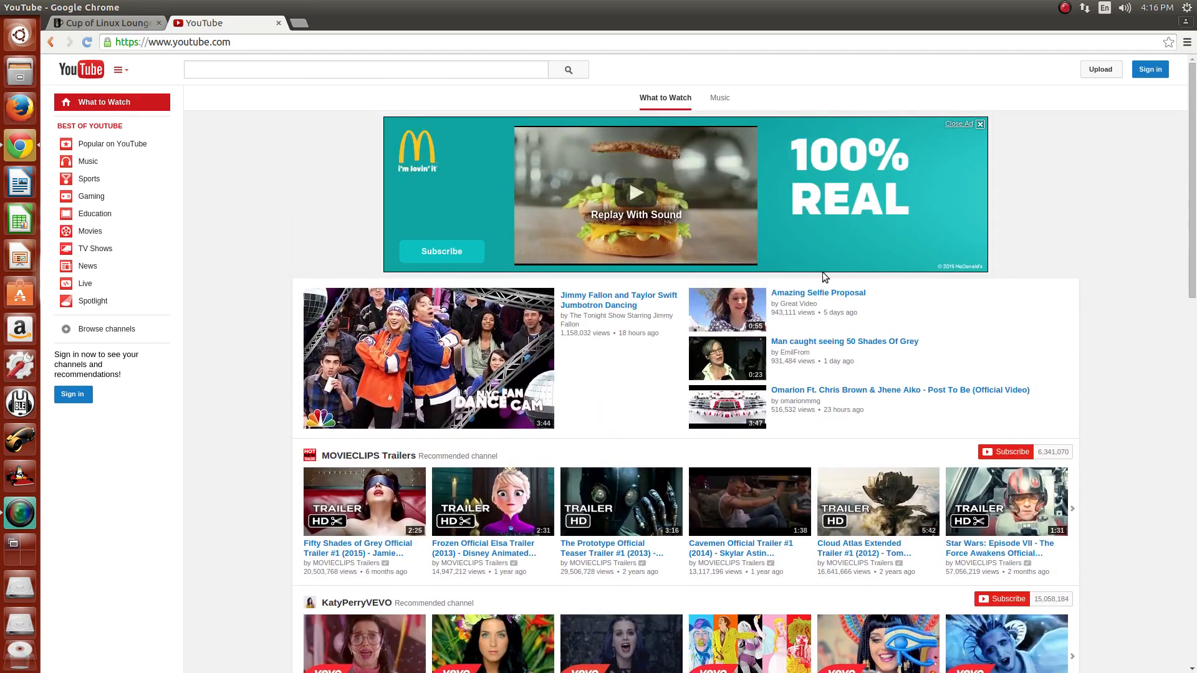
pyautogui.click(103, 23)
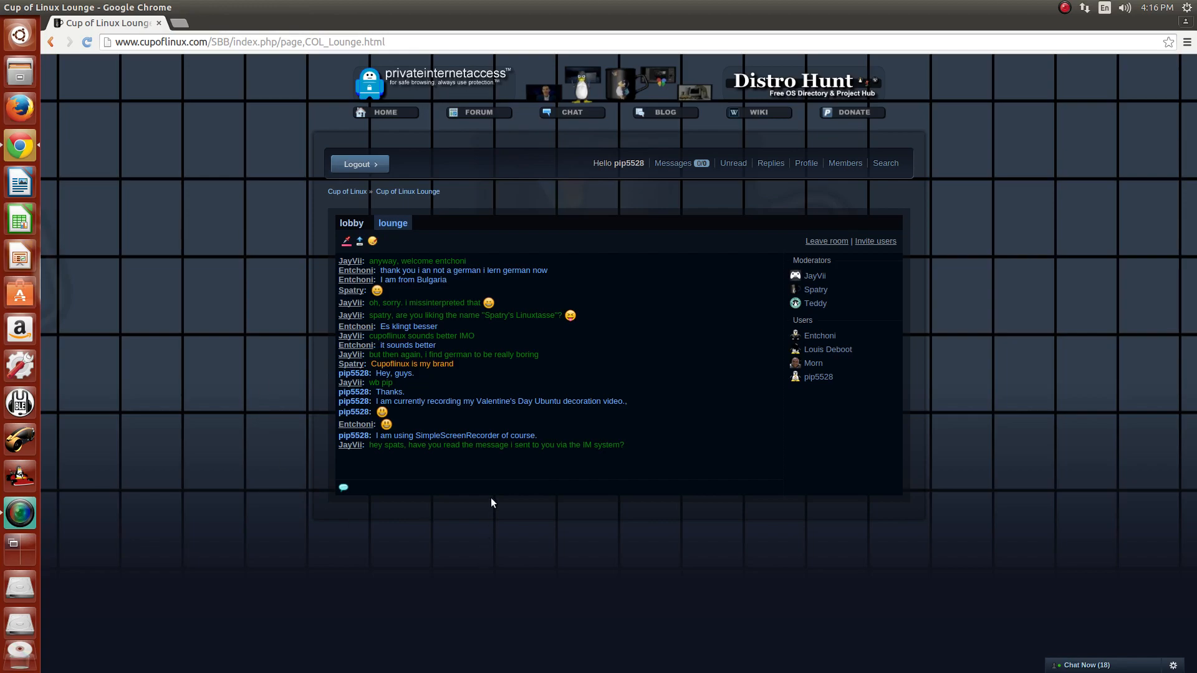